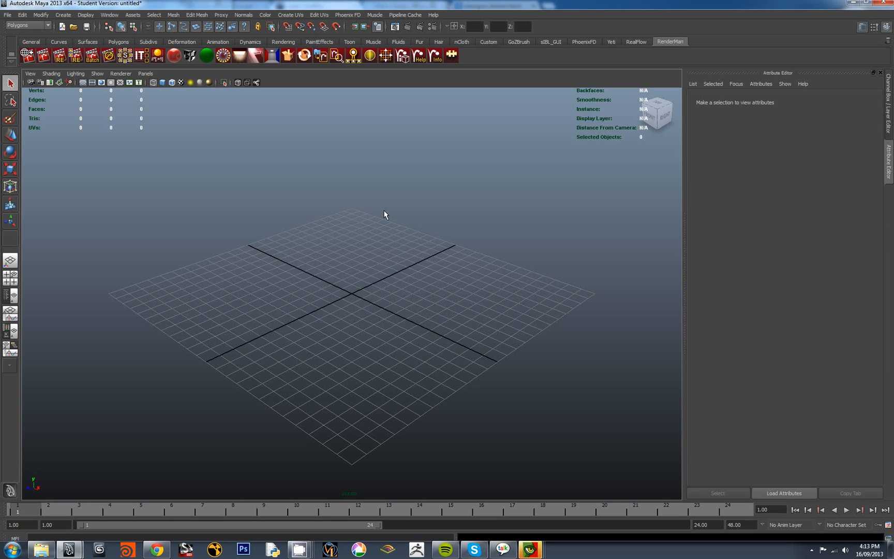
Bring Chrome forward, return to the top of the Linear Workflow article and reveal the RenderMan University links.
click(155, 550)
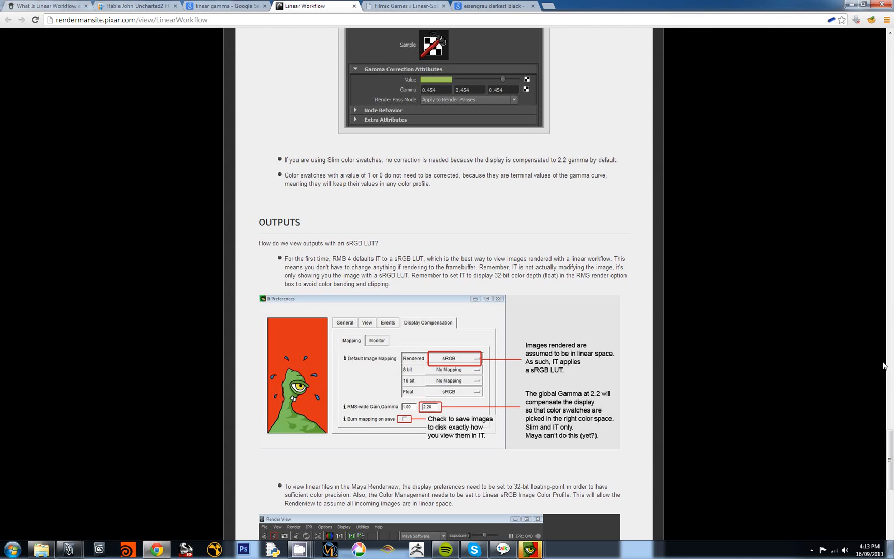
scroll(up, 3)
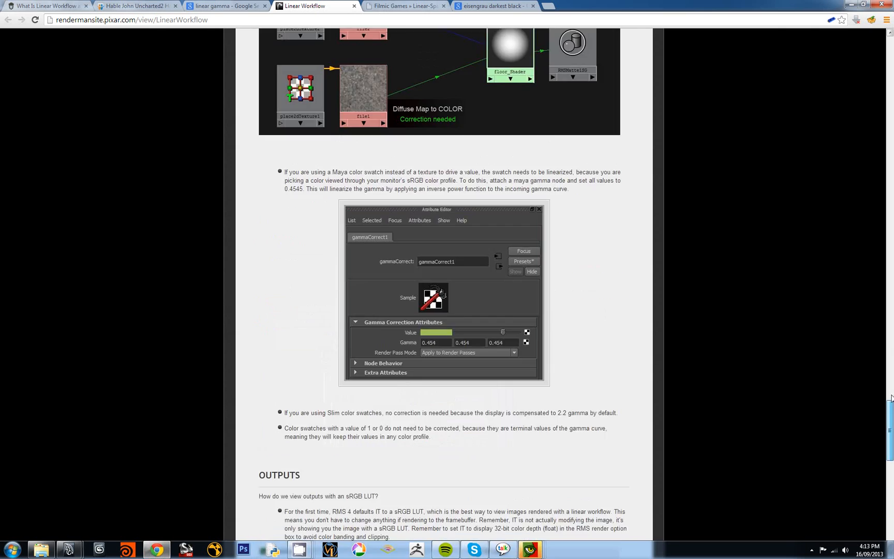
scroll(up, 3)
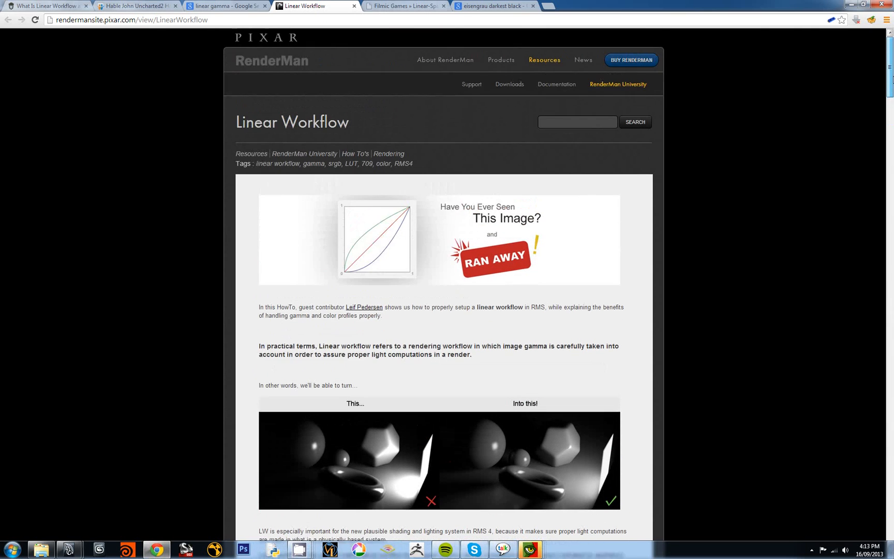
scroll(up, 3)
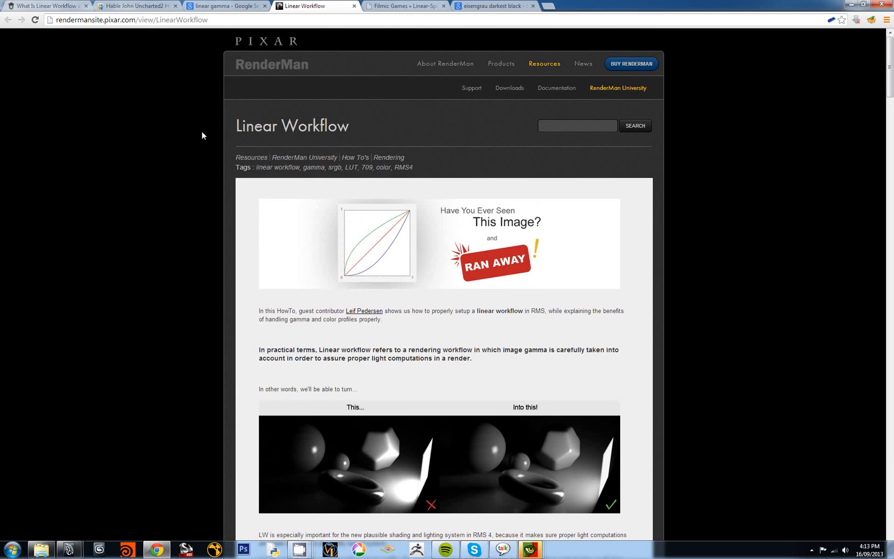
mouse_move(384, 282)
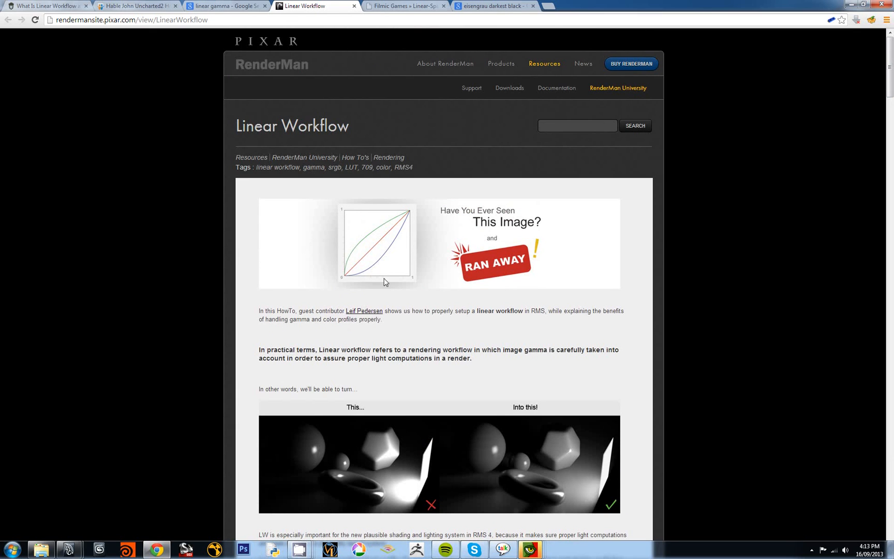
mouse_move(602, 92)
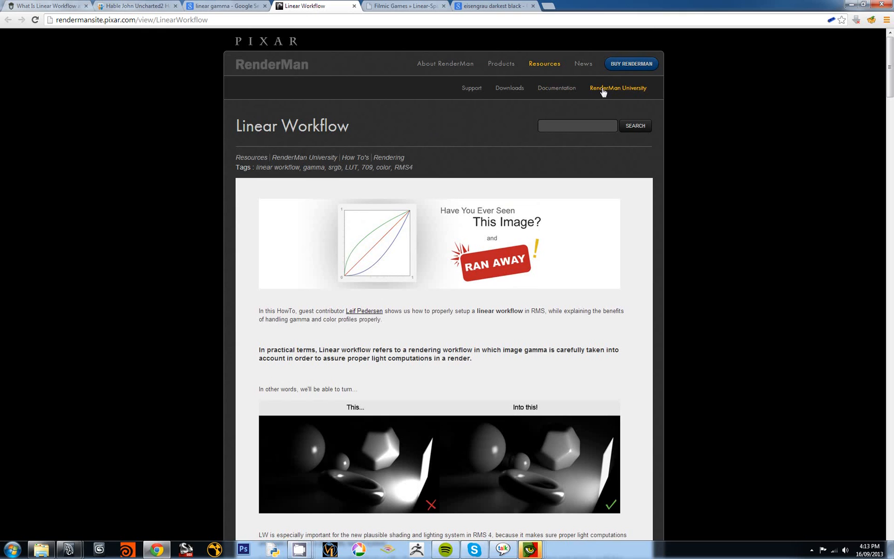
click(618, 87)
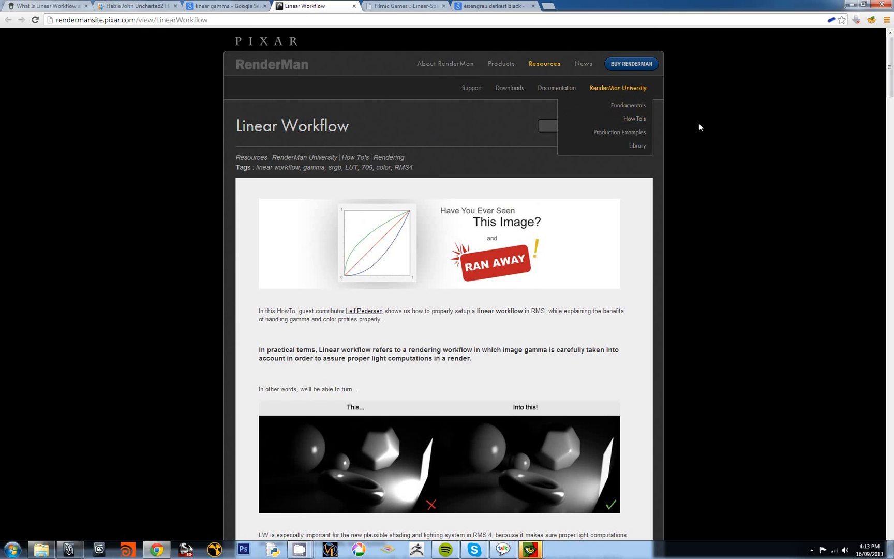
mouse_move(504, 146)
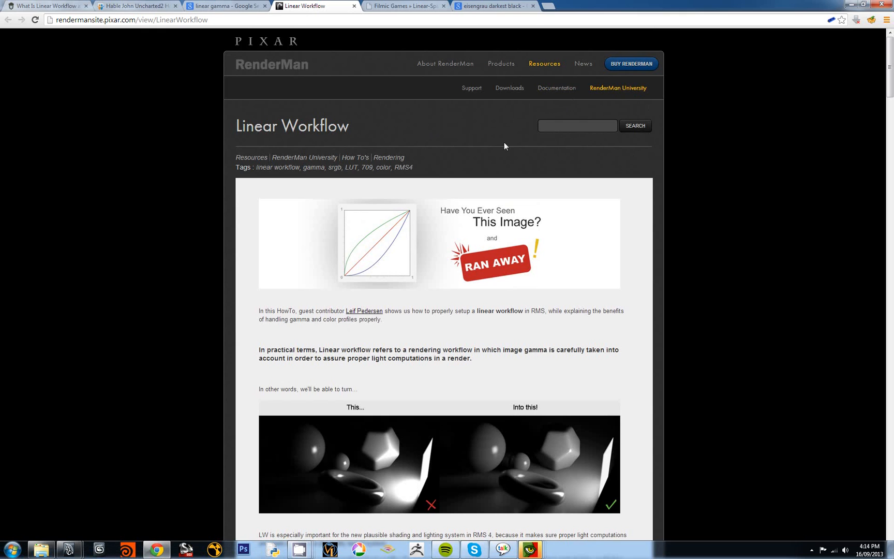
mouse_move(137, 10)
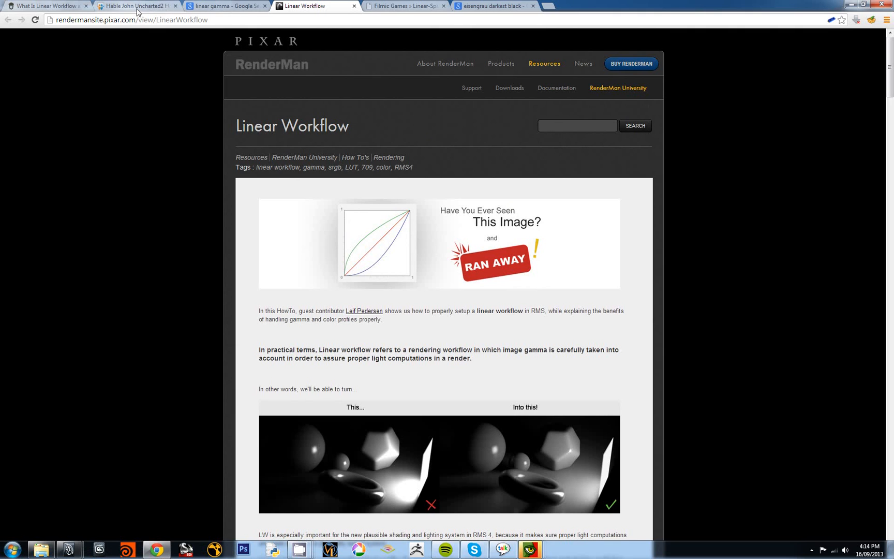
Skim John Hable's Linear-Space Lighting article, then minimise Chrome to return to the empty Maya scene.
click(405, 7)
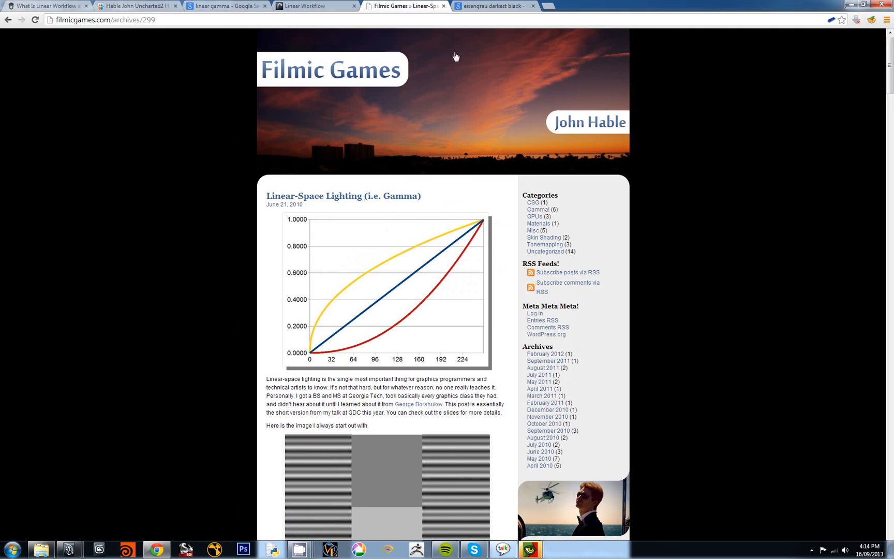
mouse_move(339, 69)
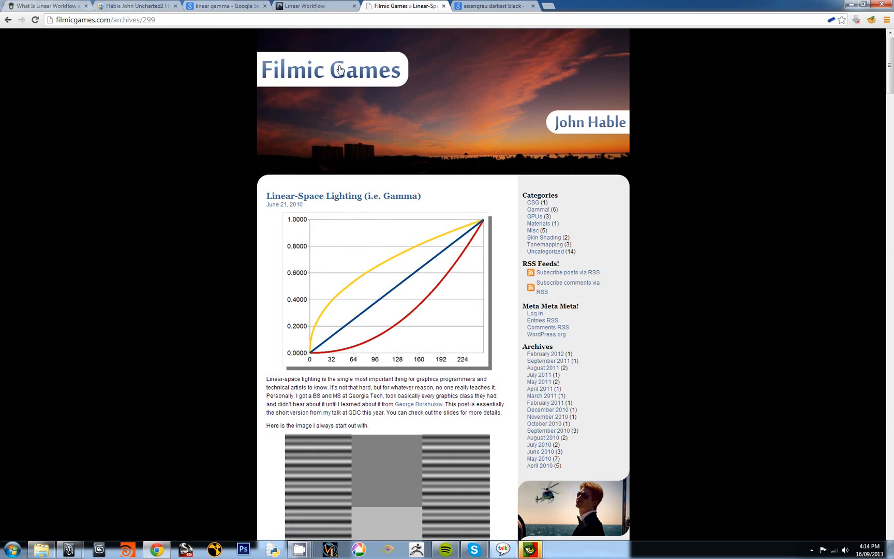
mouse_move(433, 130)
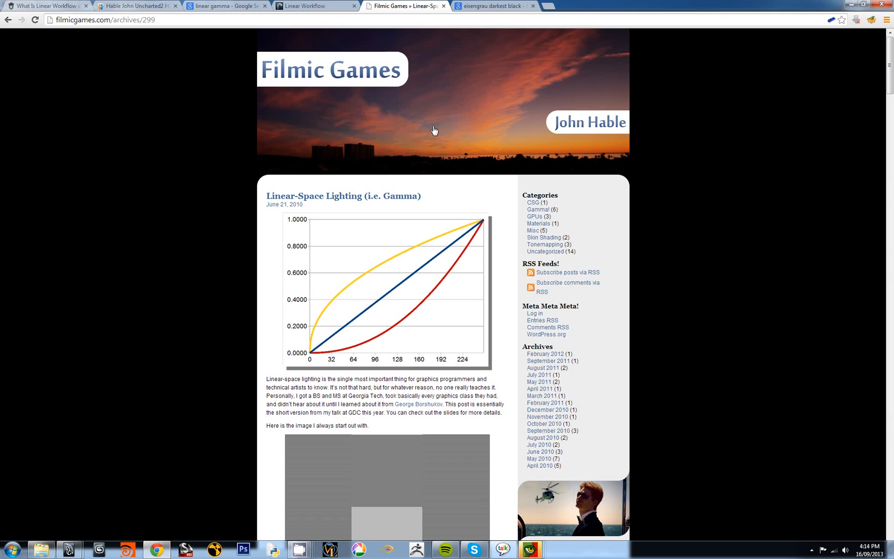
mouse_move(437, 102)
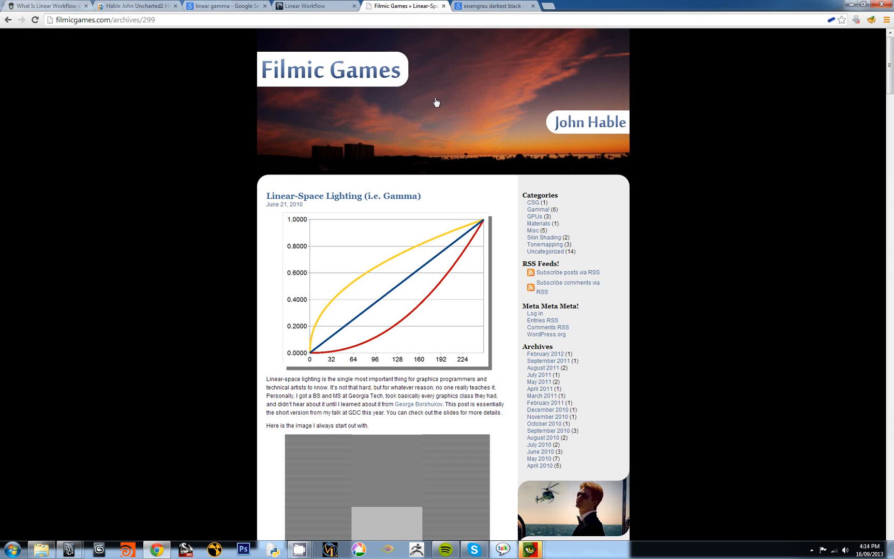
scroll(down, 3)
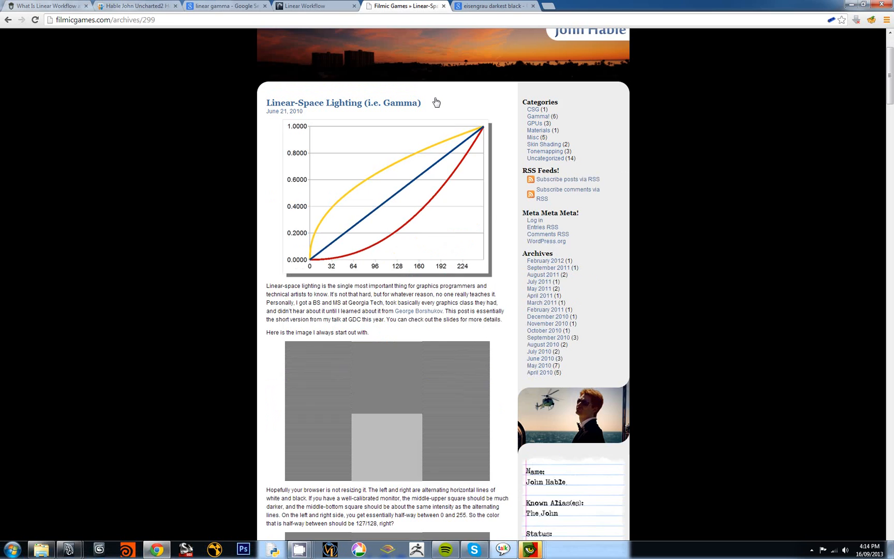
scroll(up, 3)
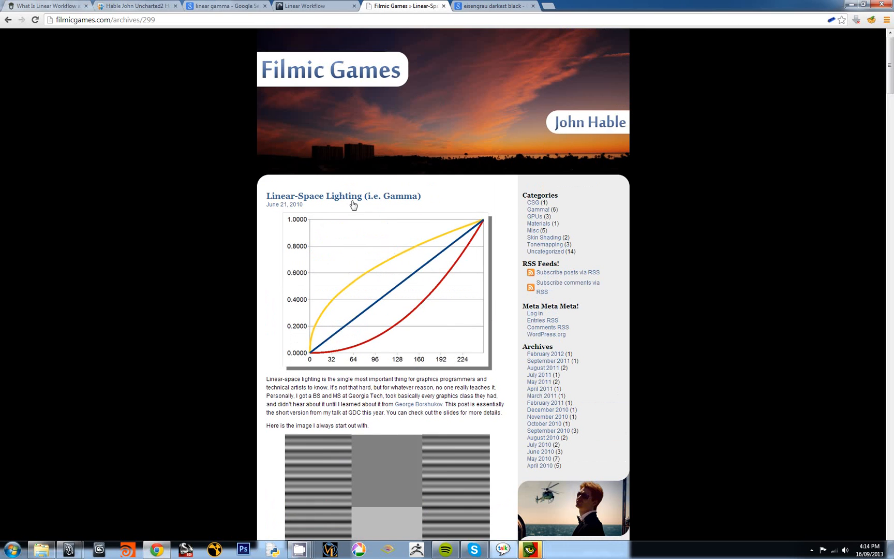
mouse_move(329, 214)
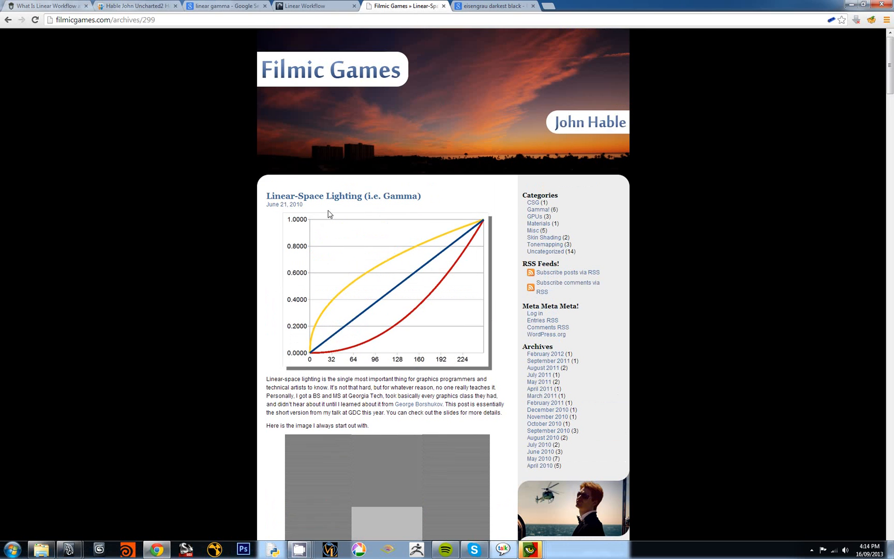
mouse_move(332, 204)
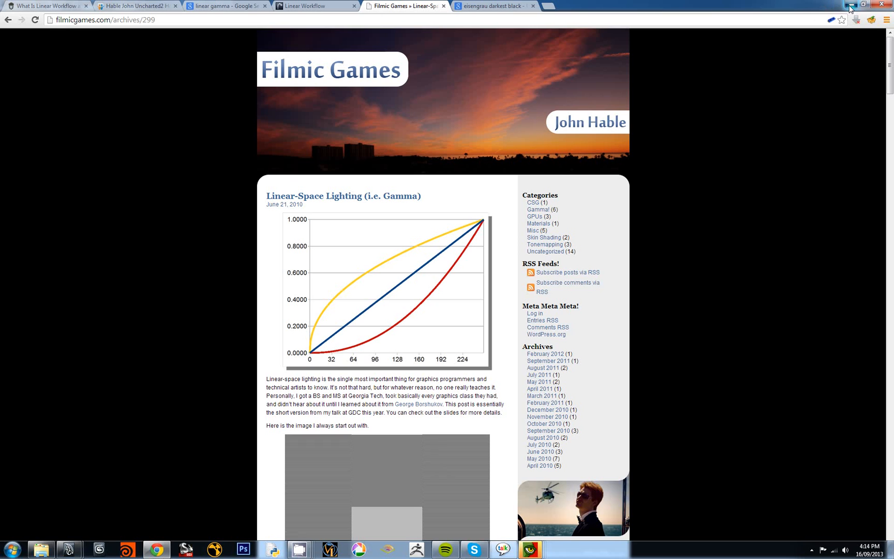
click(68, 550)
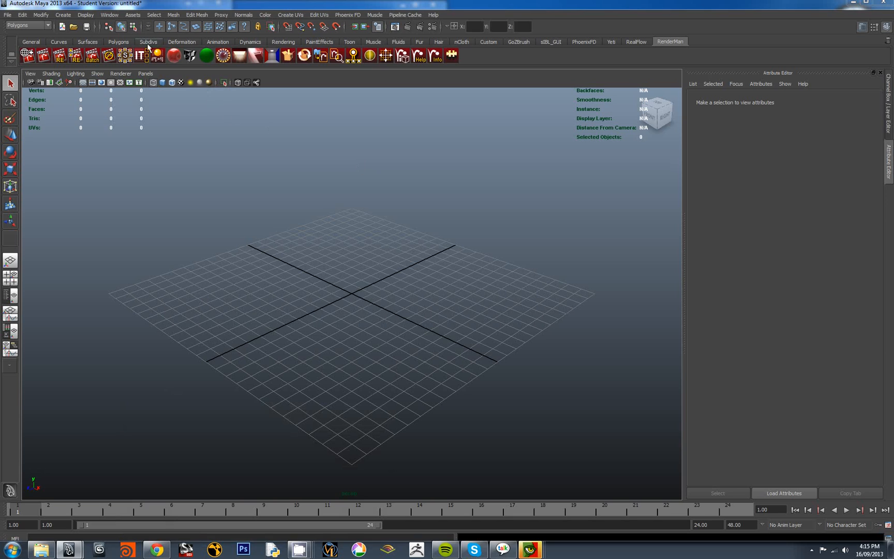
Create a polygon plane and a polygon sphere, setting polySphere1's radius to 2.000.
click(118, 42)
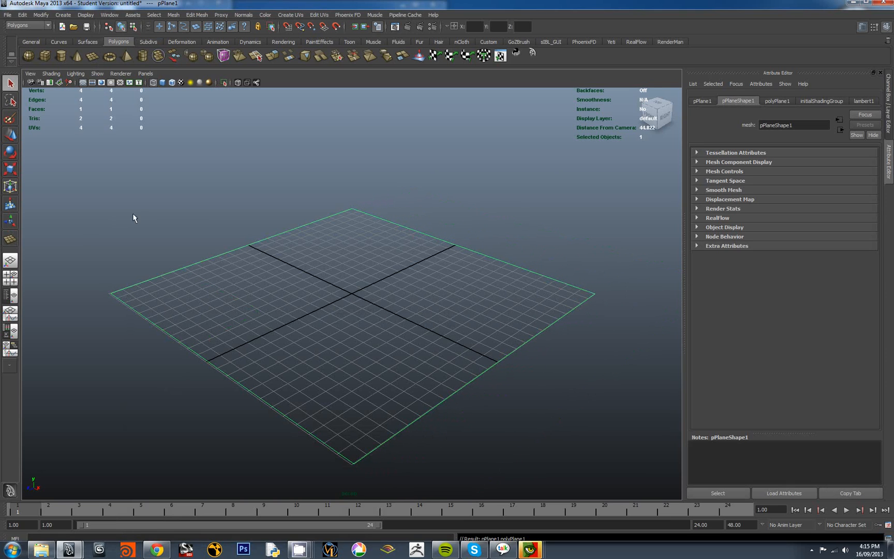
mouse_move(248, 220)
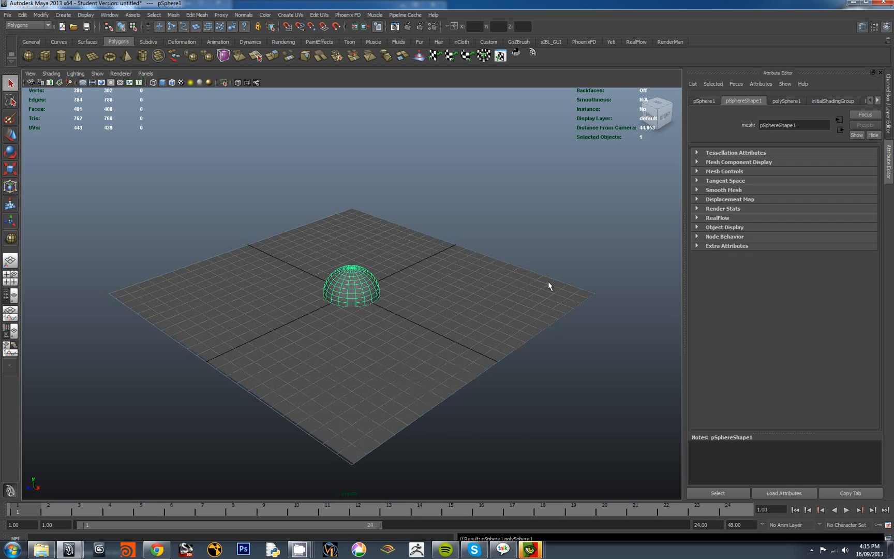
click(786, 102)
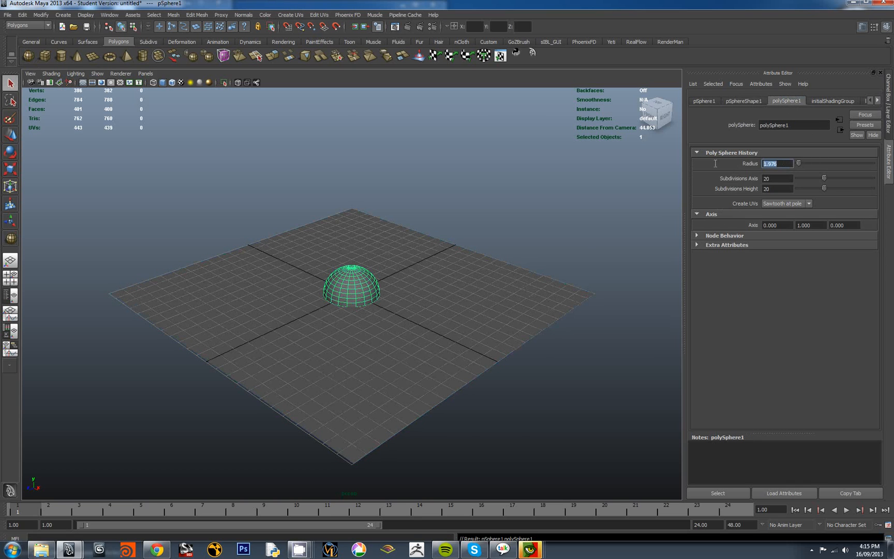
text(2.000)
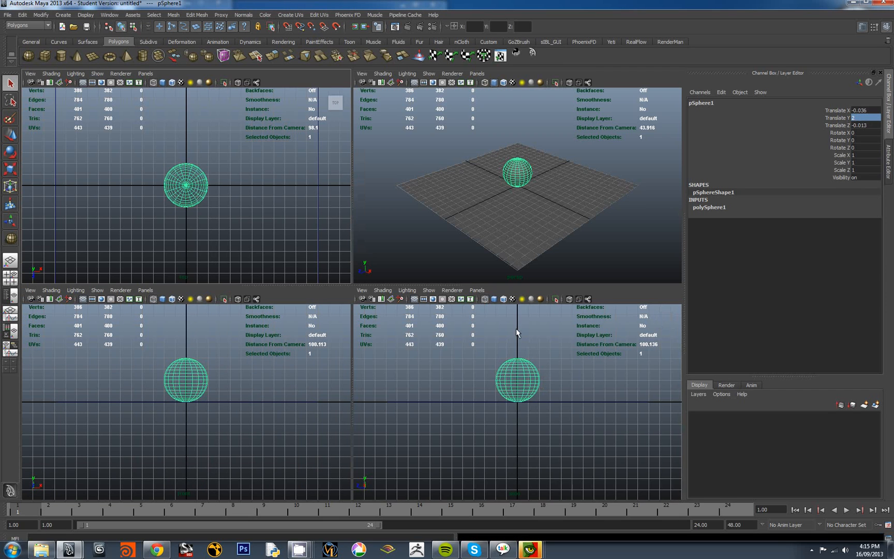
mouse_move(129, 153)
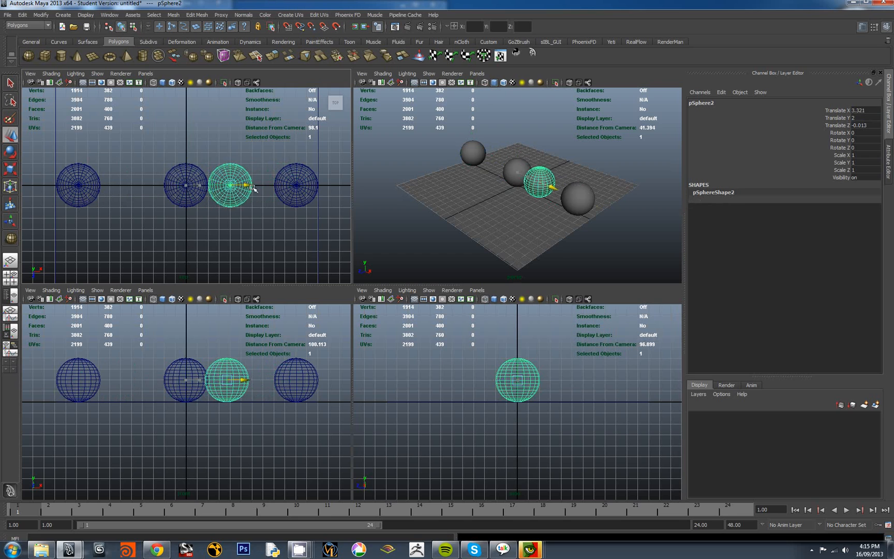
Place the duplicated spheres along X to form a row of five, then select them all together.
click(183, 186)
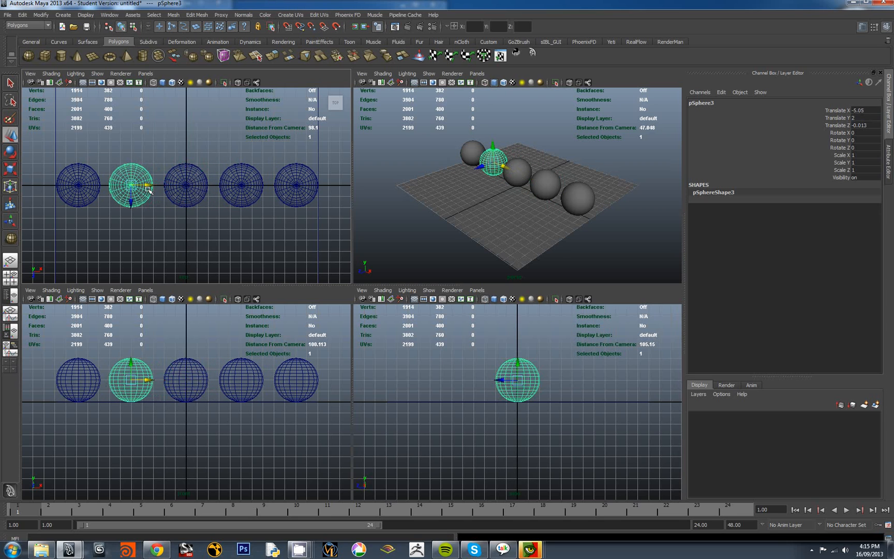
click(295, 184)
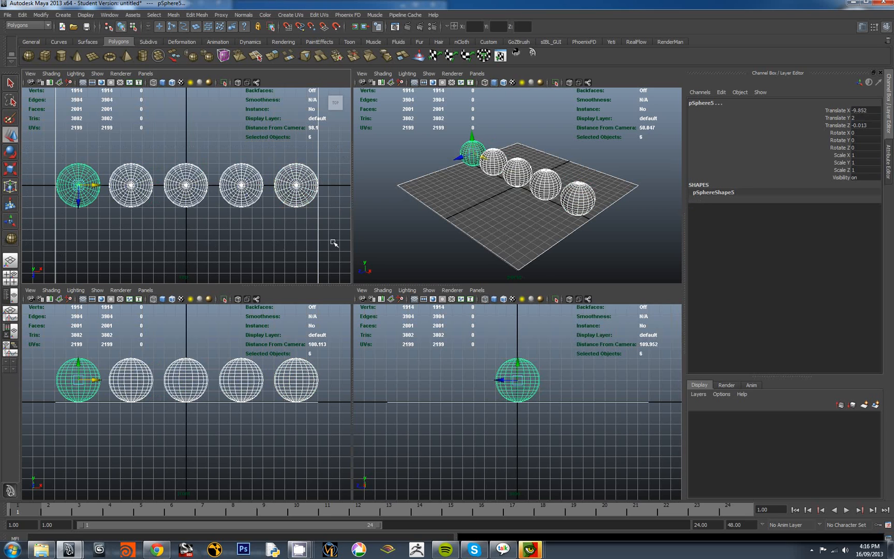
click(670, 42)
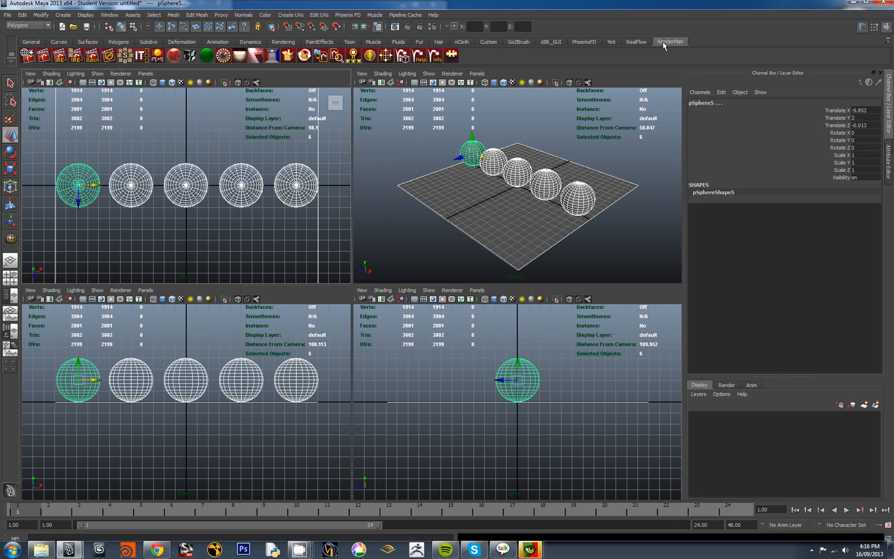
mouse_move(209, 74)
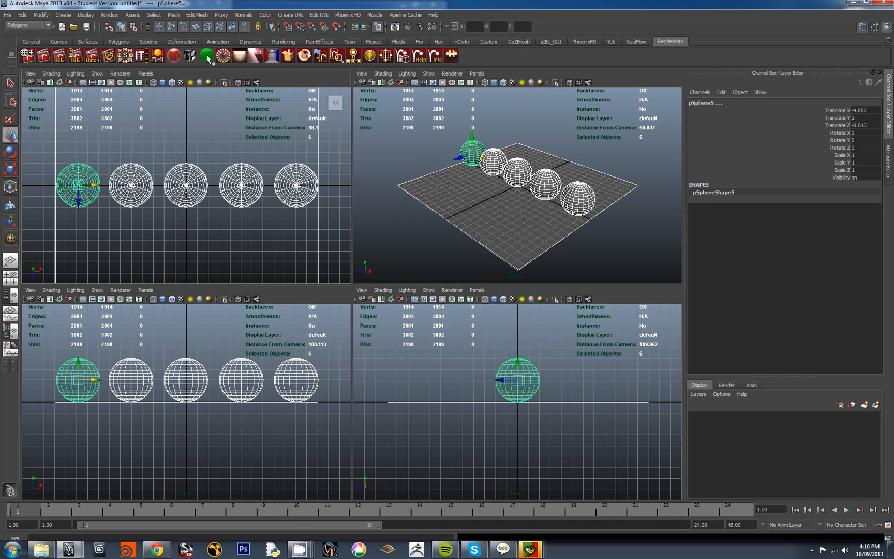
mouse_move(206, 55)
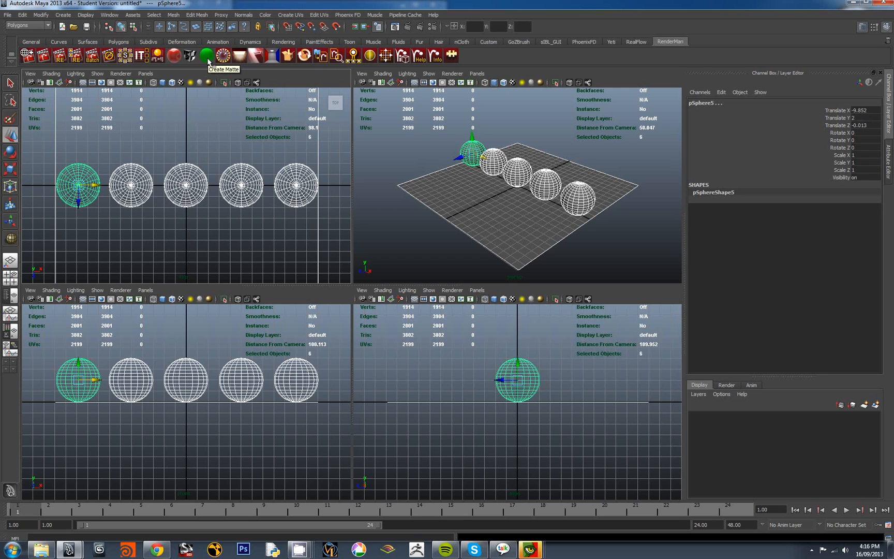
mouse_move(211, 62)
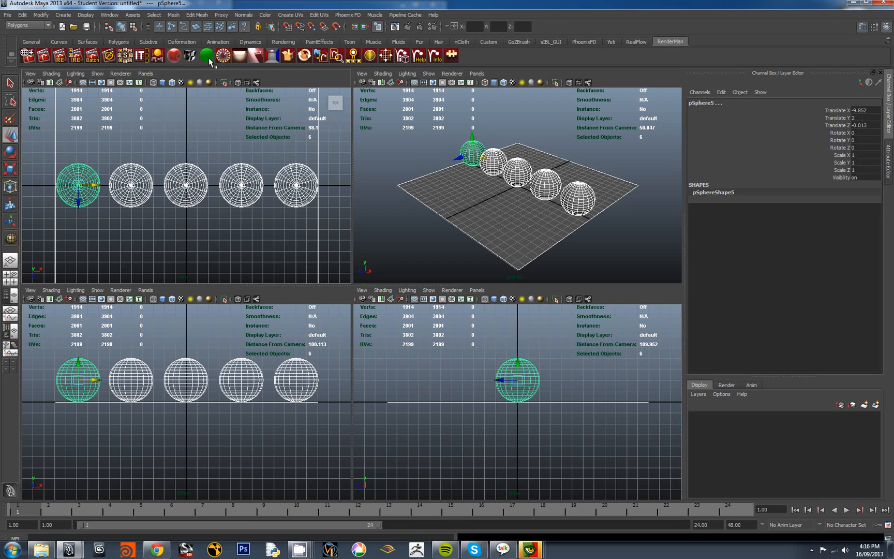
mouse_move(206, 55)
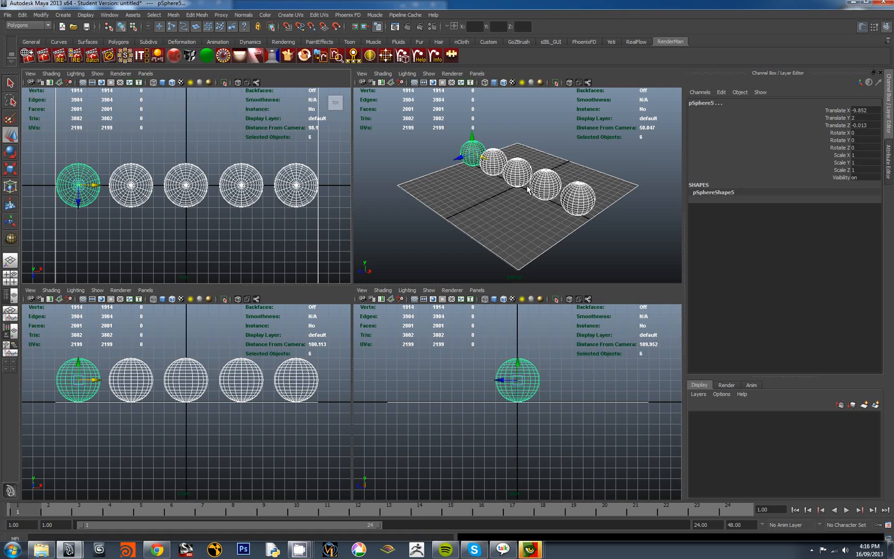
mouse_move(497, 180)
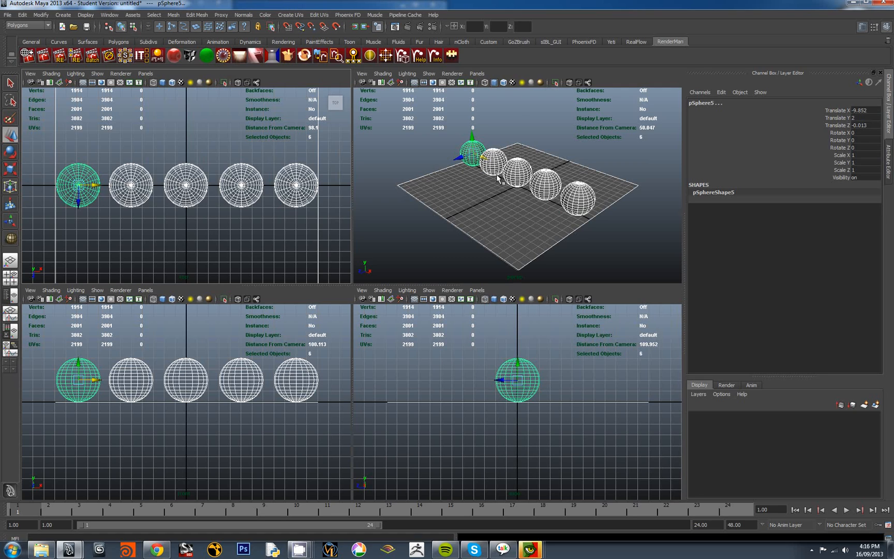
mouse_move(434, 158)
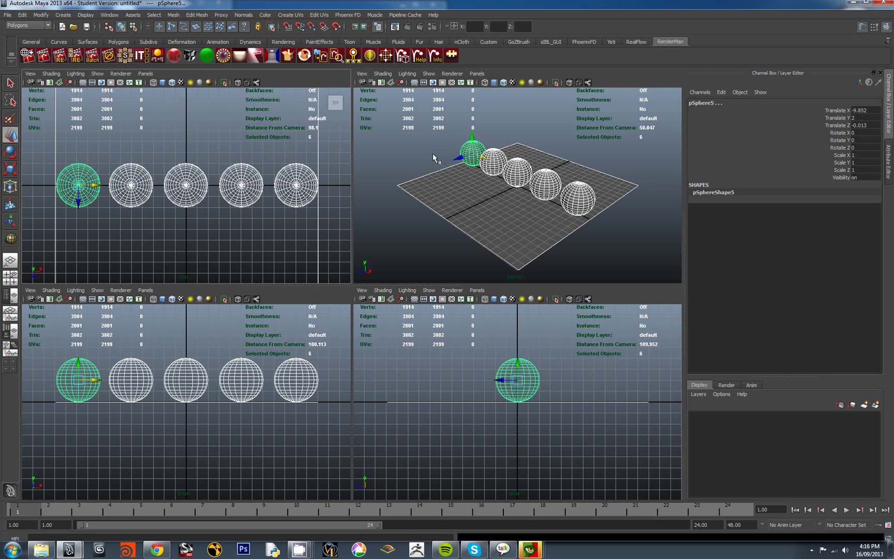
mouse_move(446, 178)
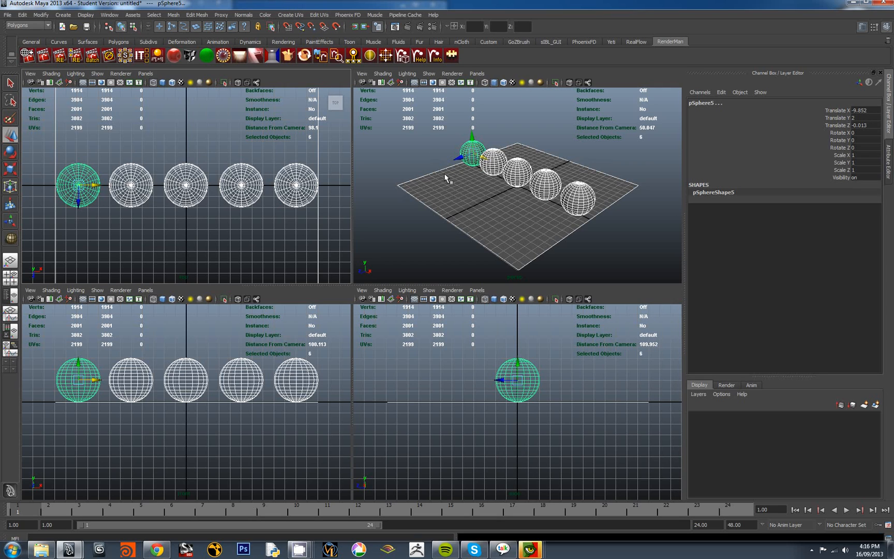
mouse_move(437, 165)
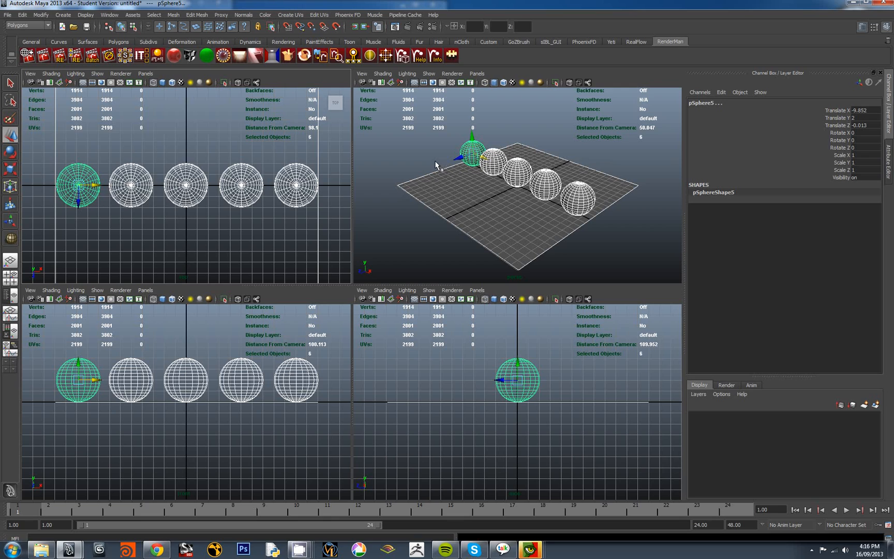
mouse_move(434, 163)
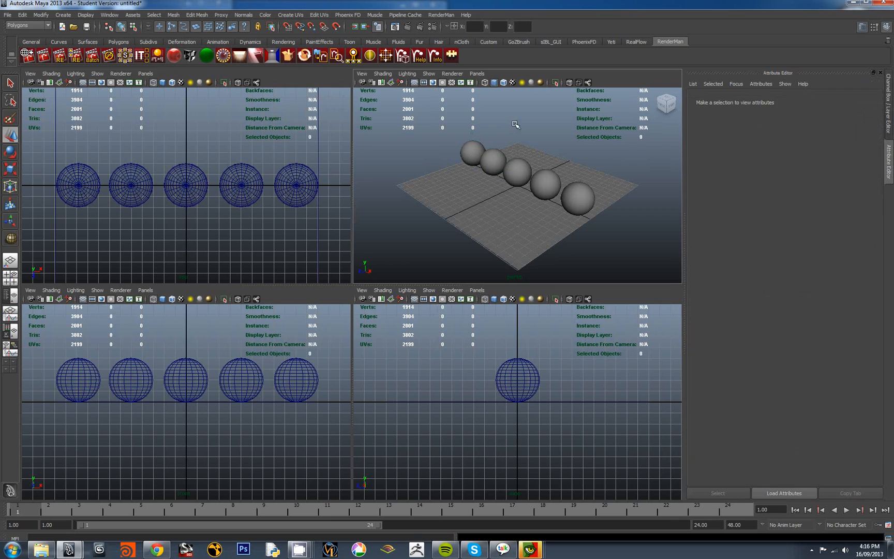
mouse_move(530, 399)
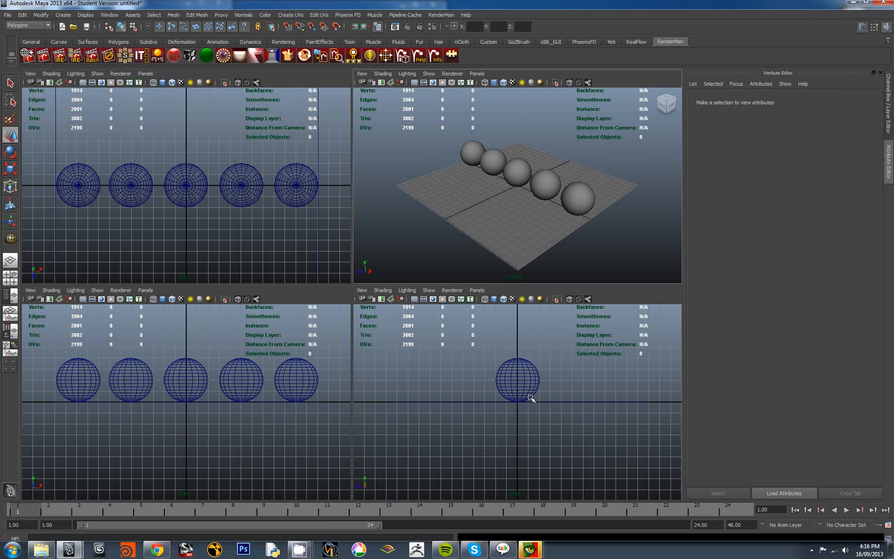
mouse_move(528, 306)
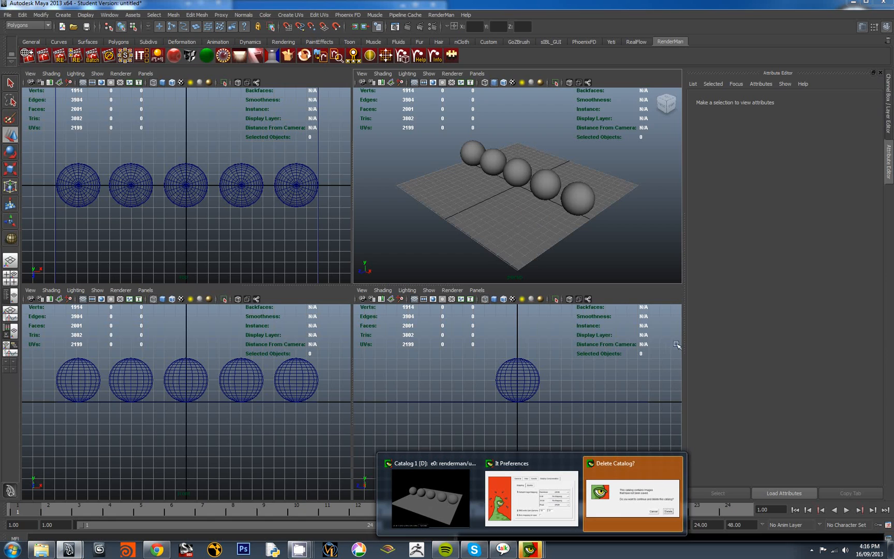
Switch to Chrome and scroll the Linear Workflow article down to its Inputs section on linearising sRGB images.
click(633, 494)
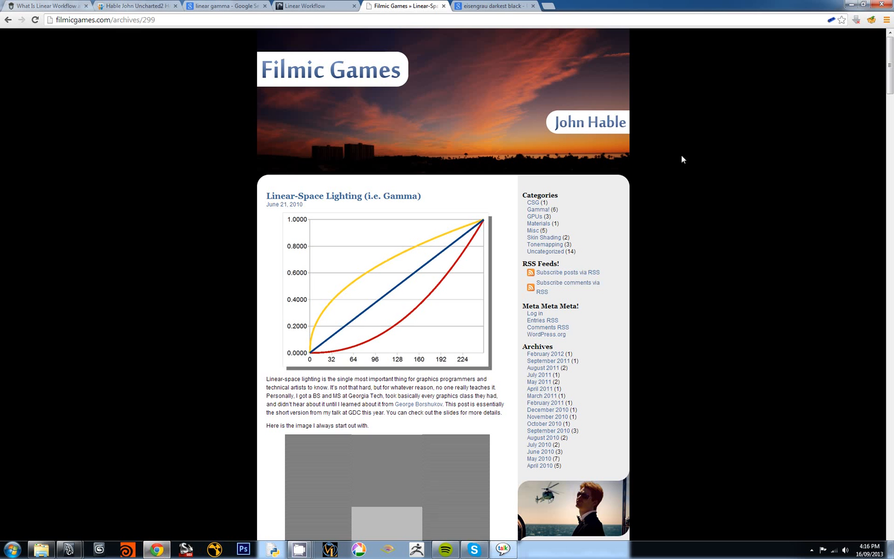
click(313, 7)
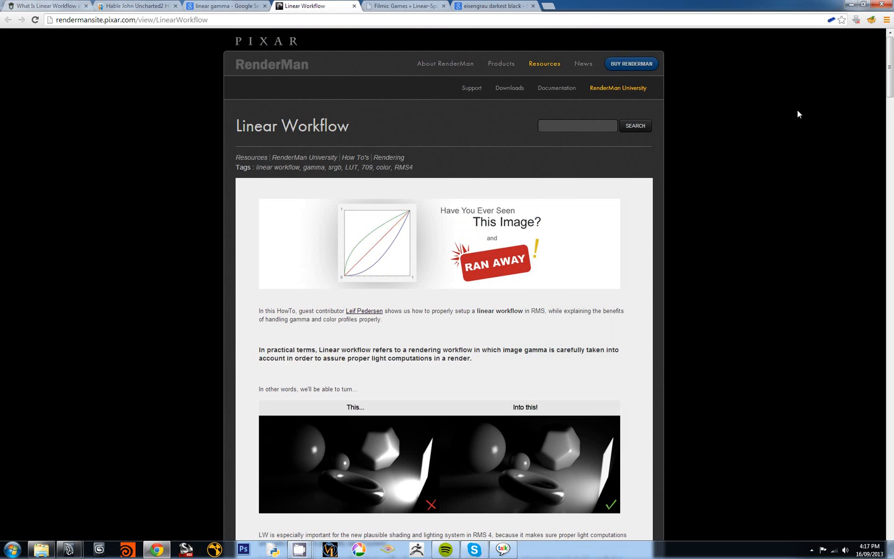
scroll(down, 3)
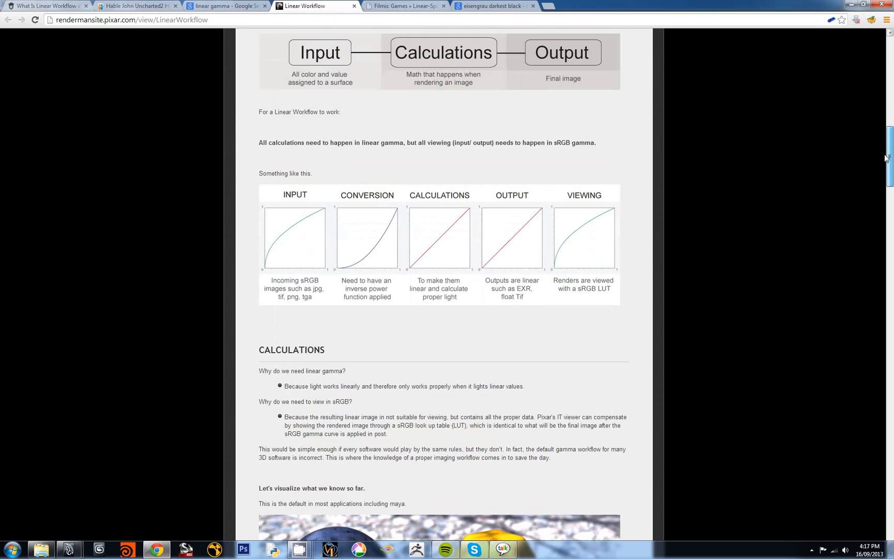
scroll(down, 3)
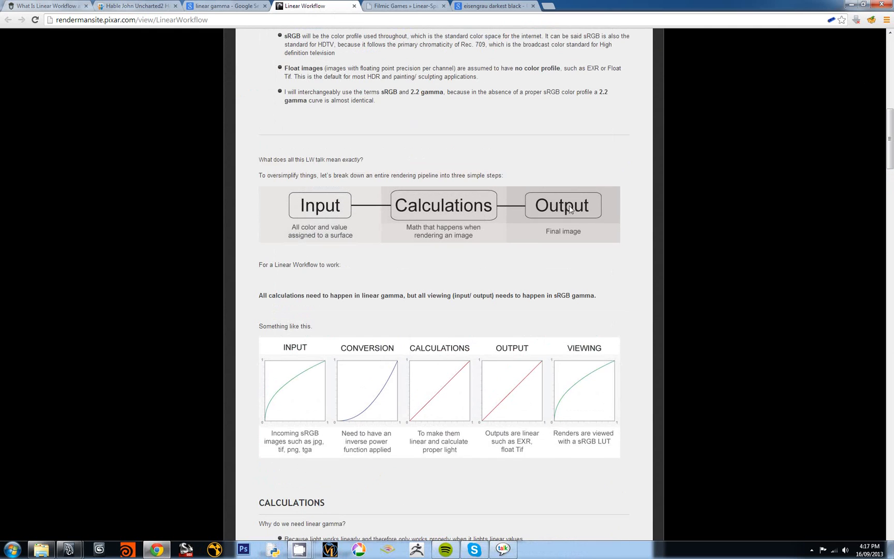
mouse_move(891, 182)
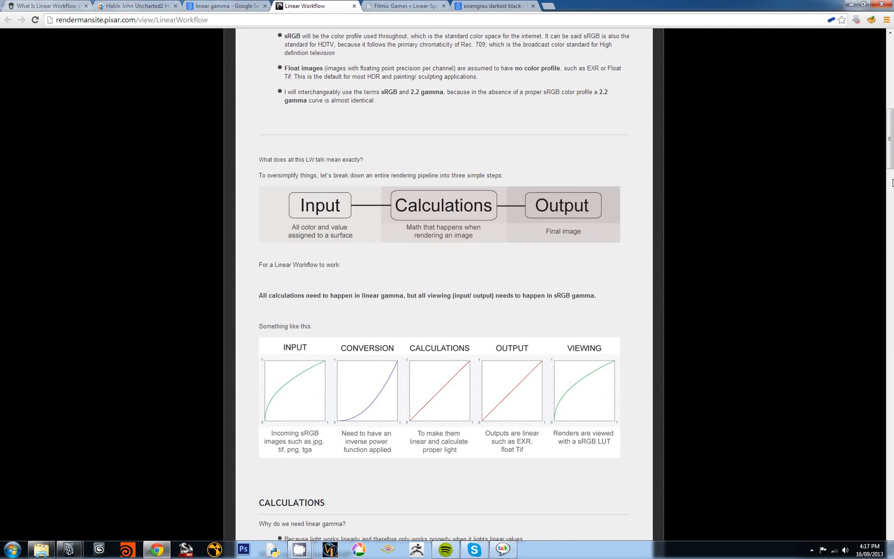
scroll(down, 3)
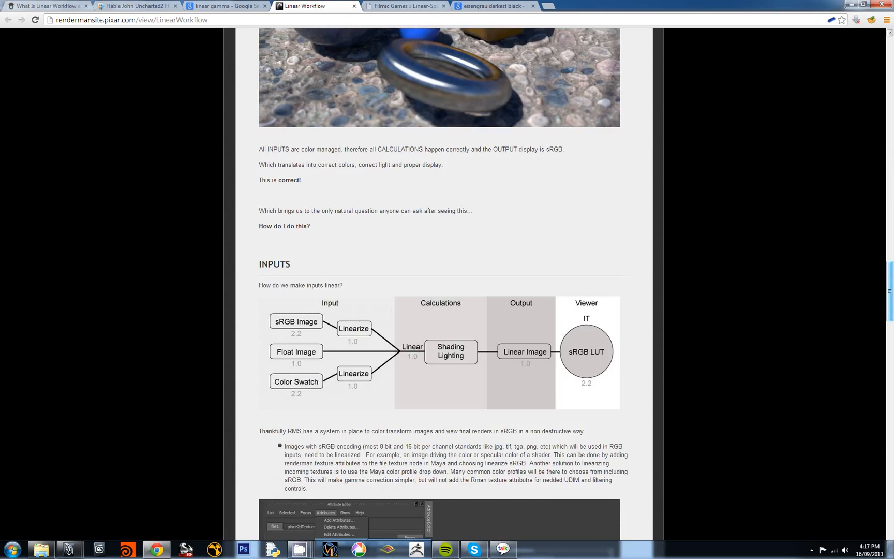
scroll(down, 3)
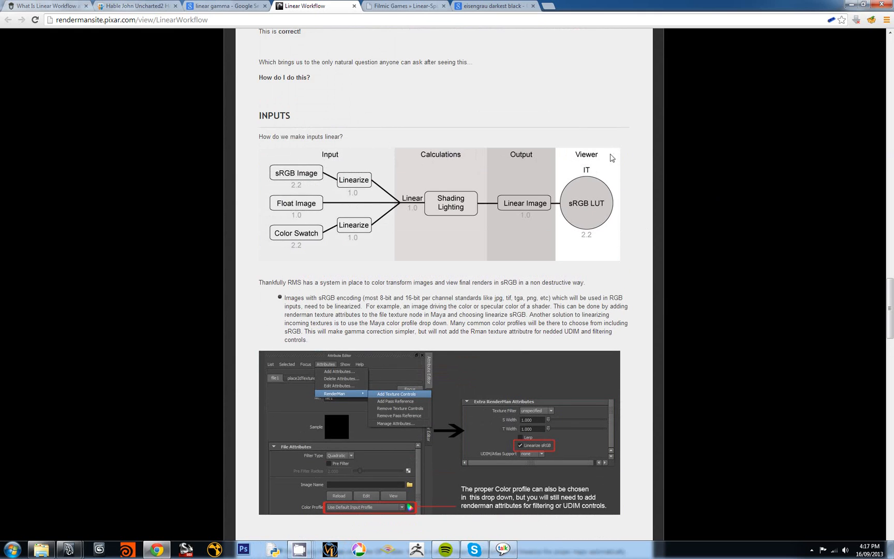
mouse_move(635, 176)
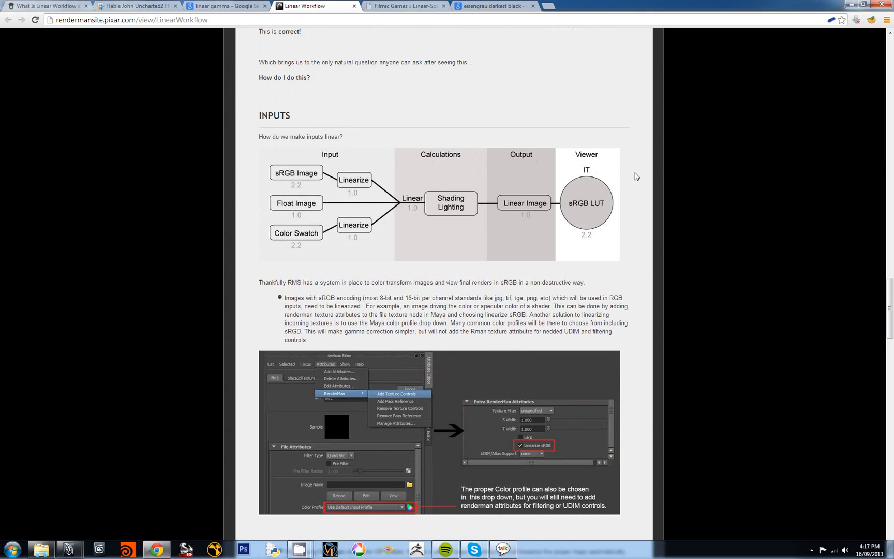
mouse_move(582, 171)
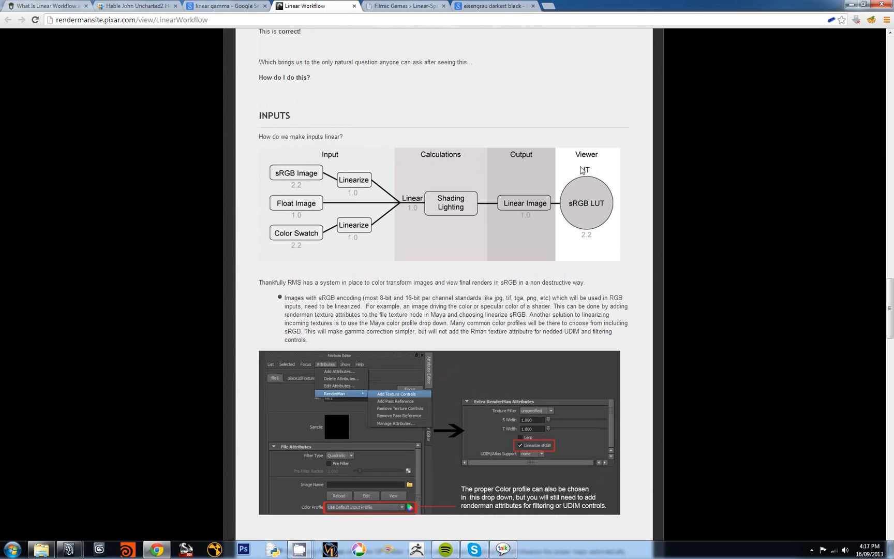
mouse_move(593, 213)
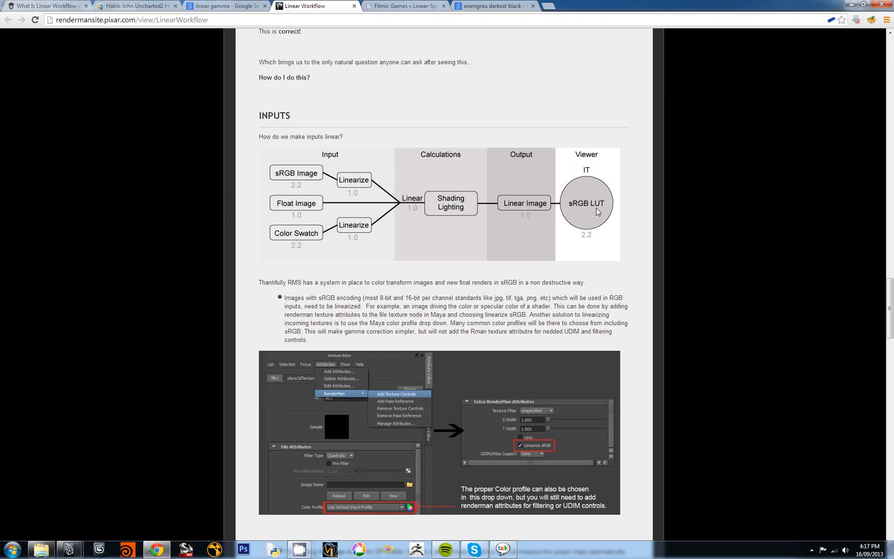
mouse_move(592, 181)
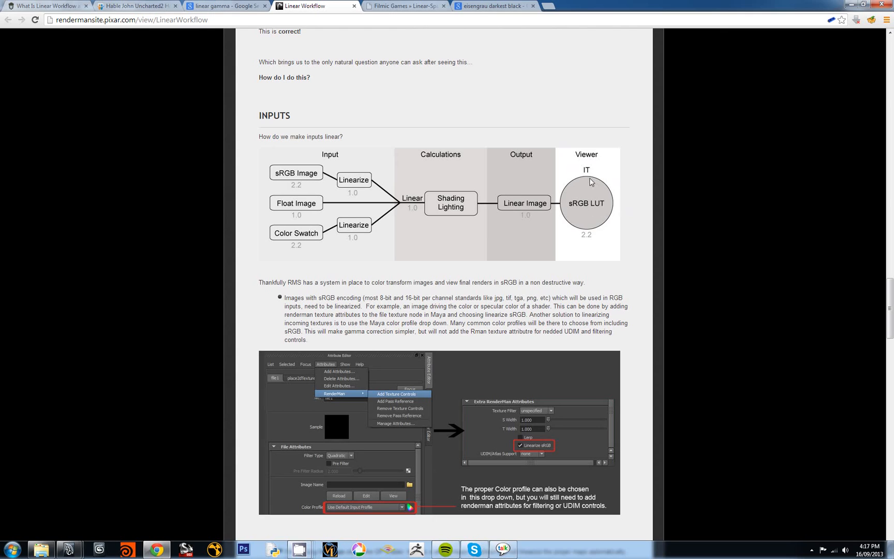
mouse_move(477, 166)
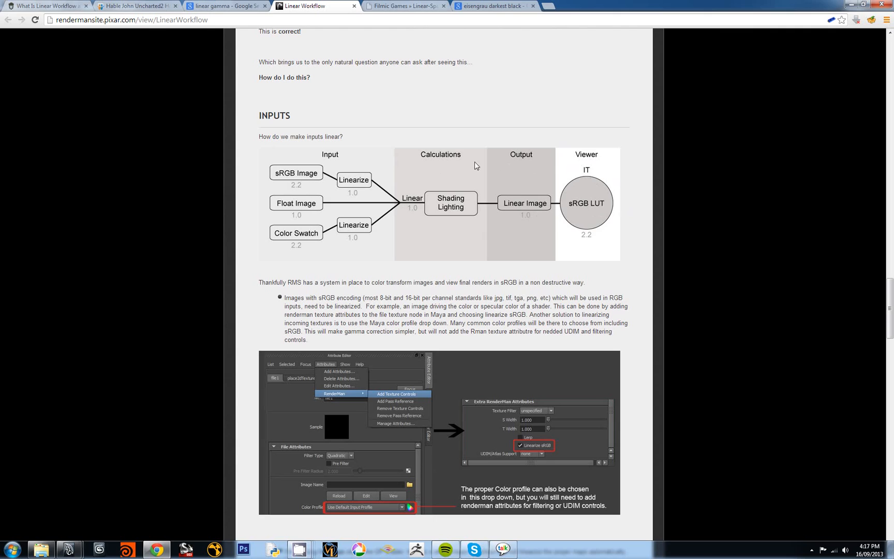
mouse_move(418, 215)
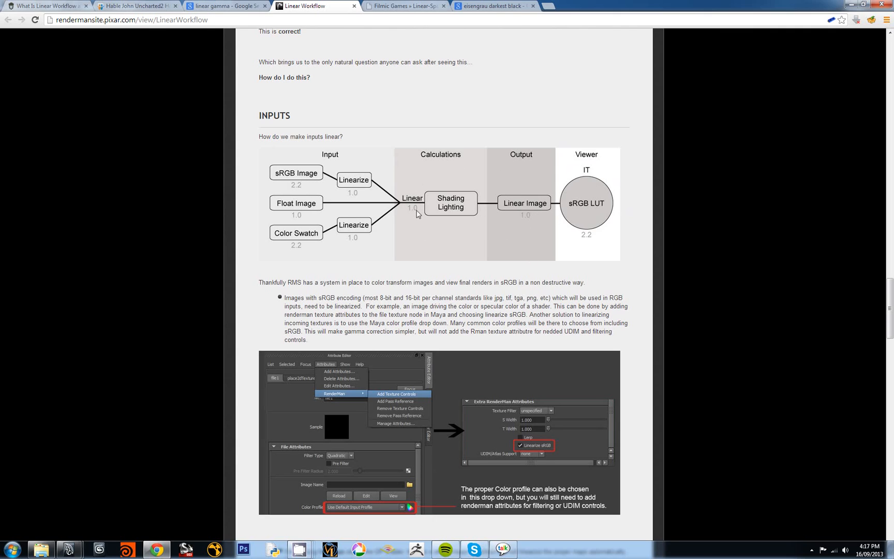
mouse_move(488, 223)
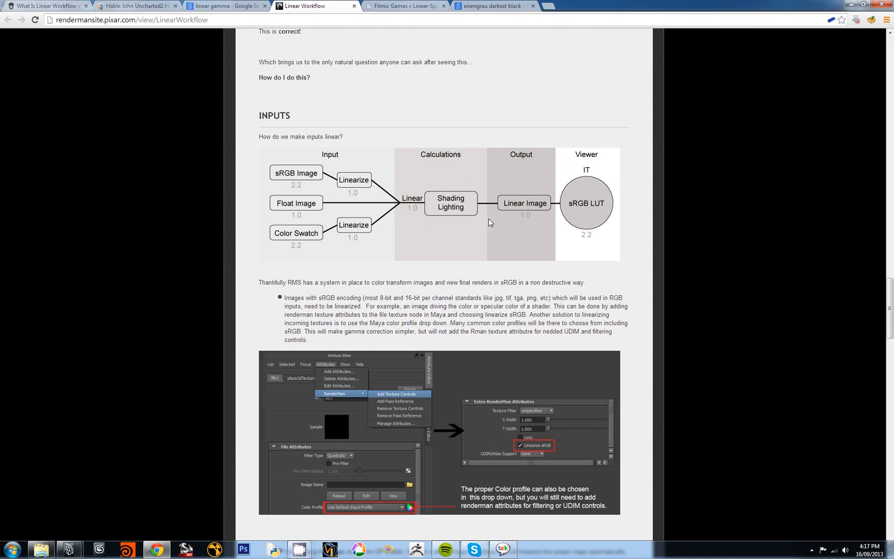
mouse_move(597, 177)
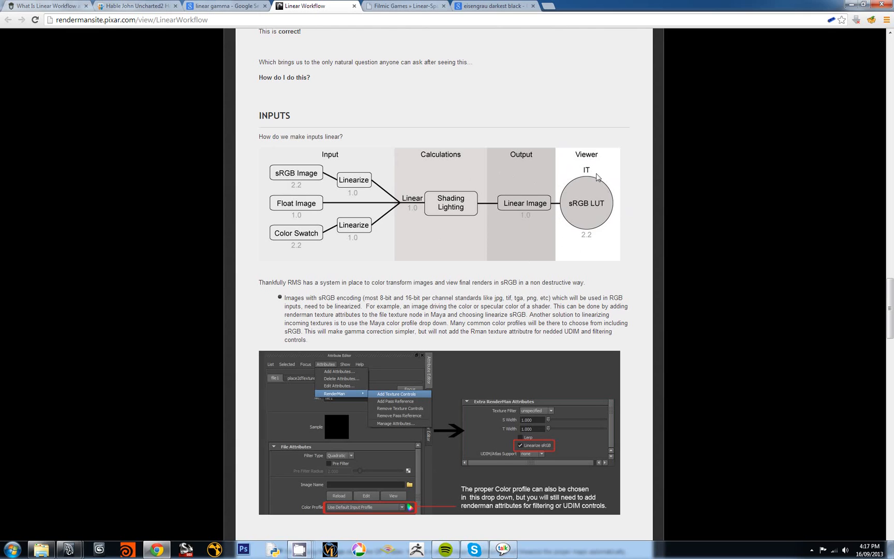
mouse_move(591, 210)
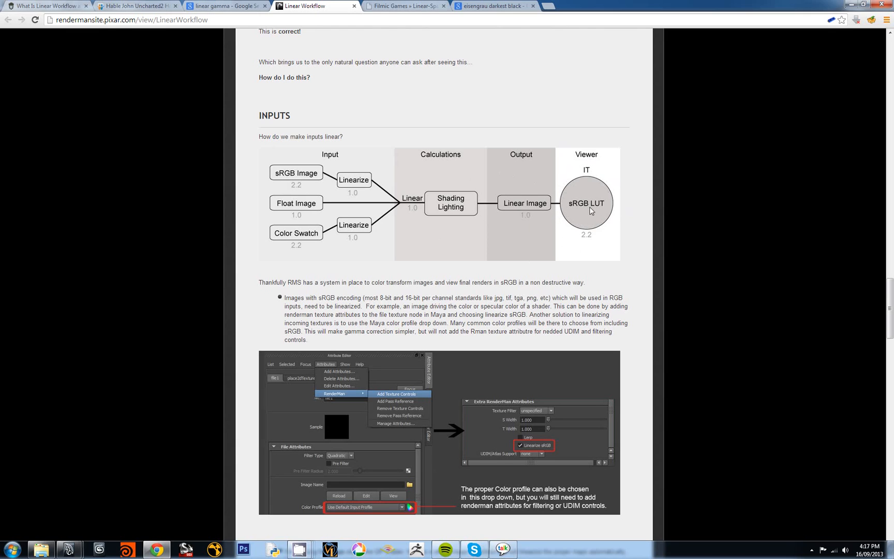
mouse_move(511, 181)
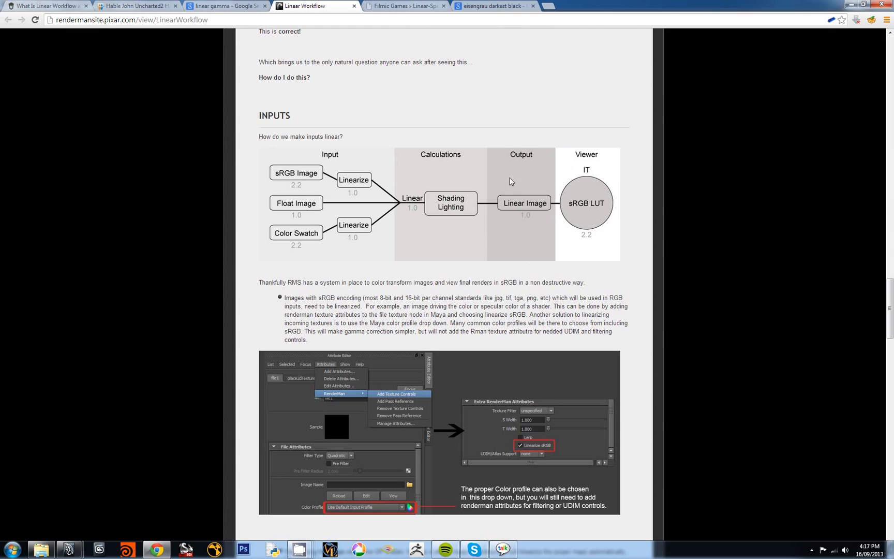
mouse_move(323, 242)
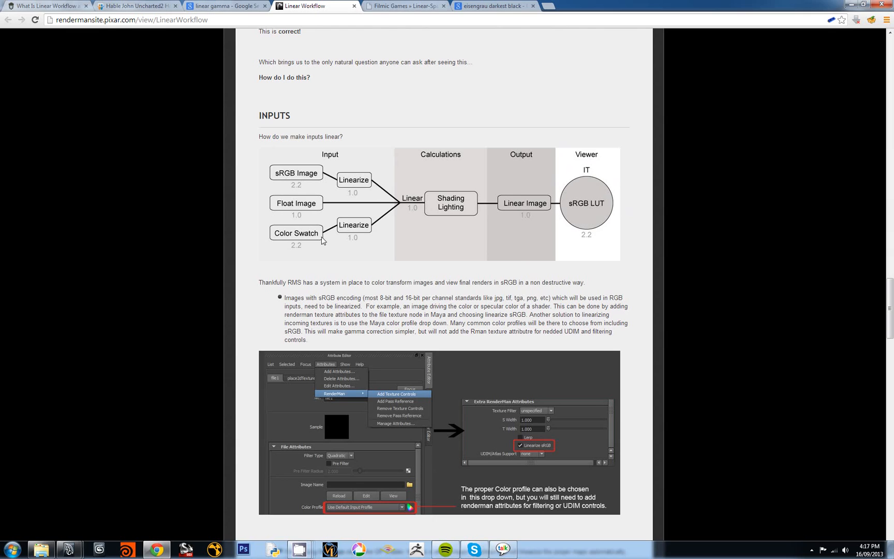
mouse_move(406, 223)
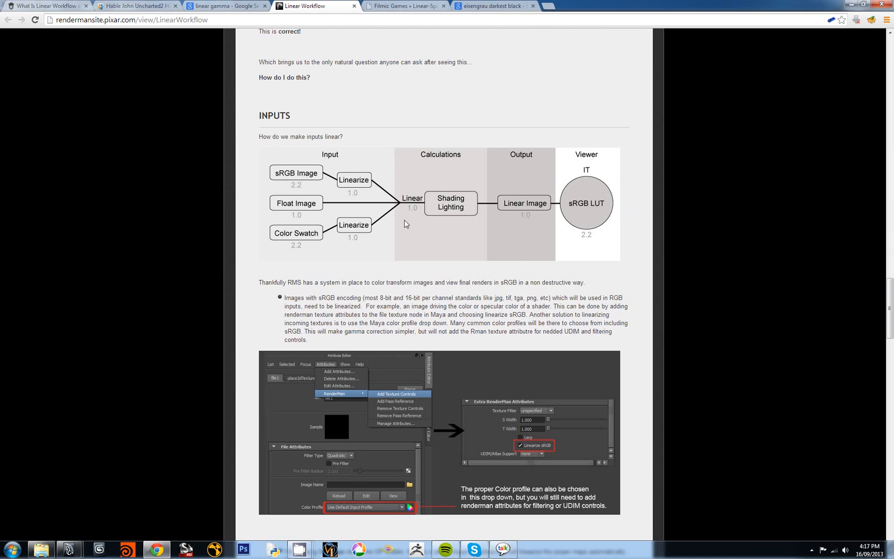
mouse_move(560, 175)
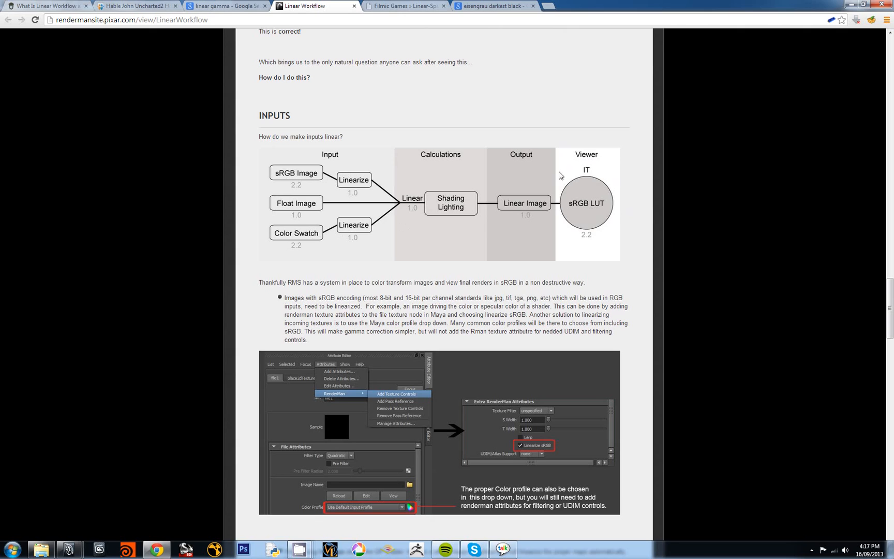
mouse_move(625, 182)
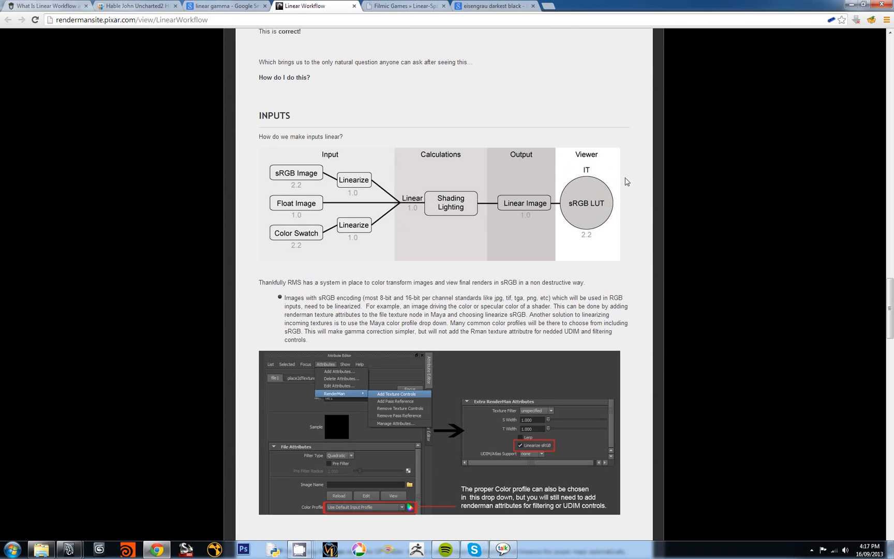
mouse_move(595, 193)
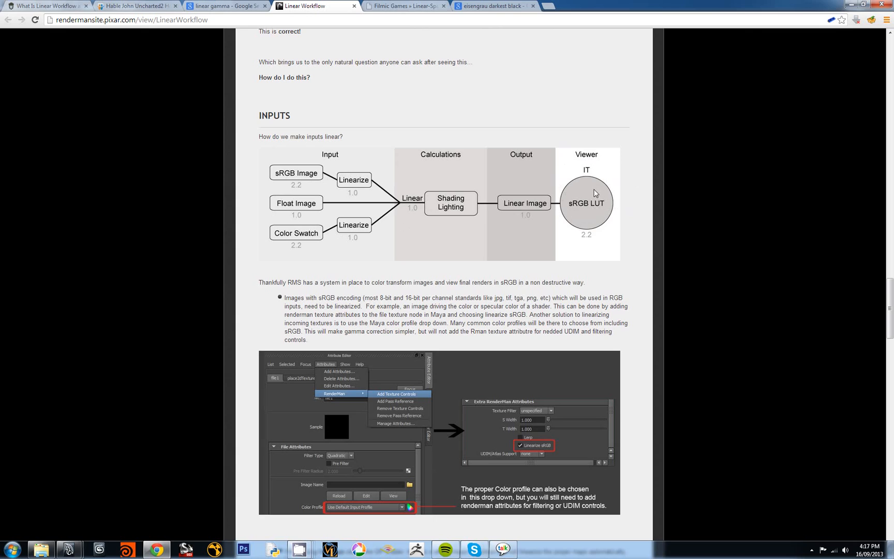
mouse_move(290, 204)
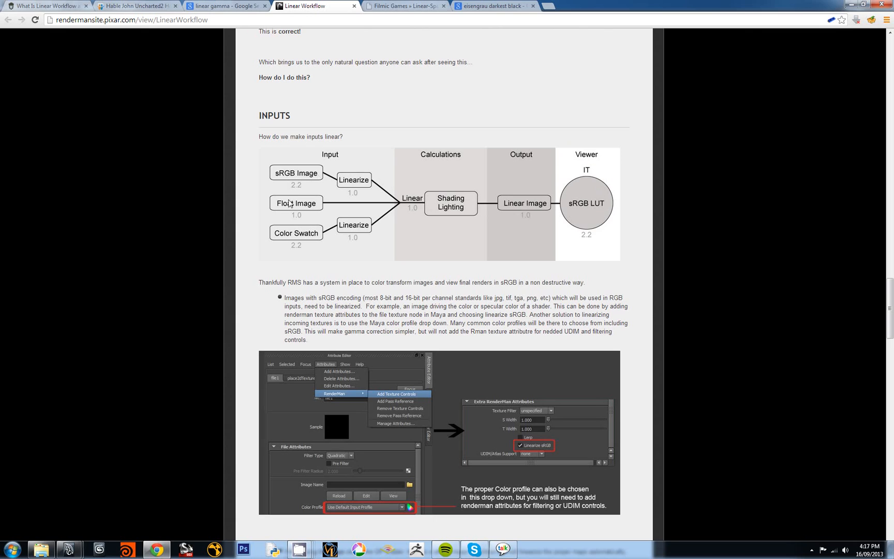
mouse_move(319, 200)
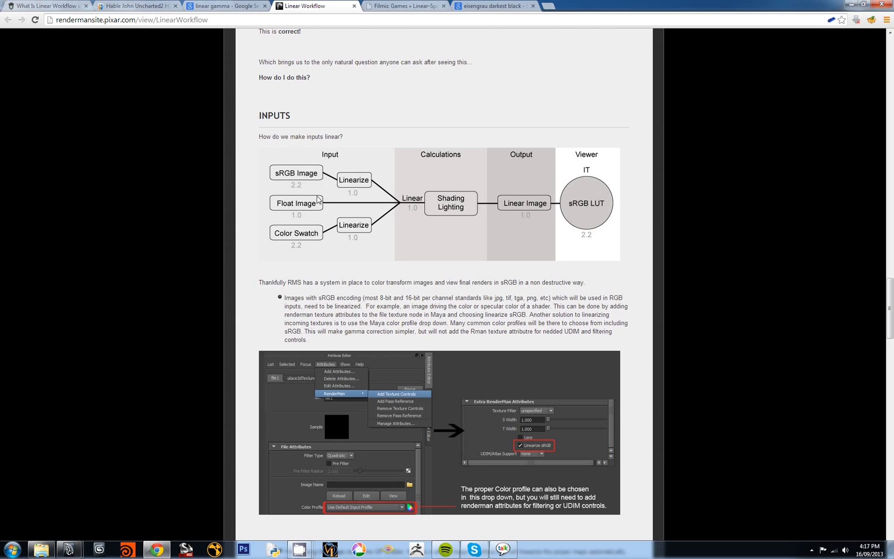
mouse_move(347, 547)
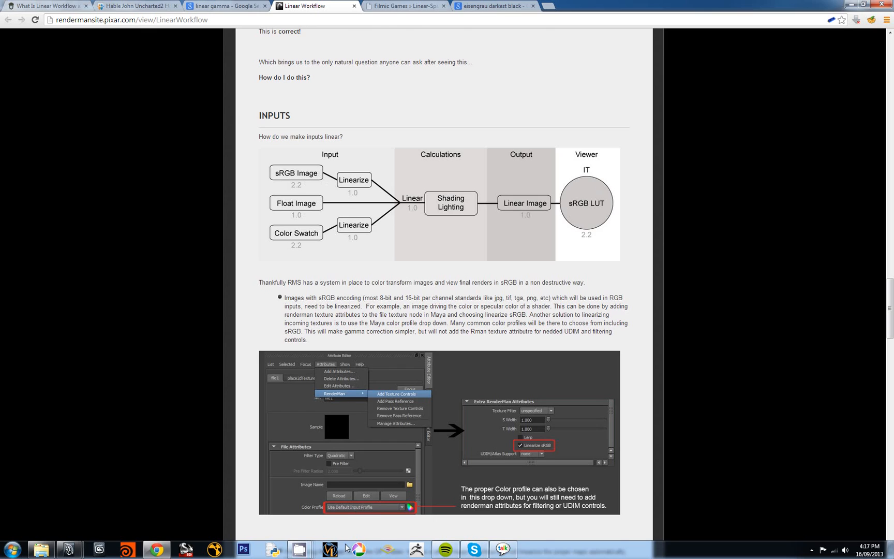
mouse_move(264, 551)
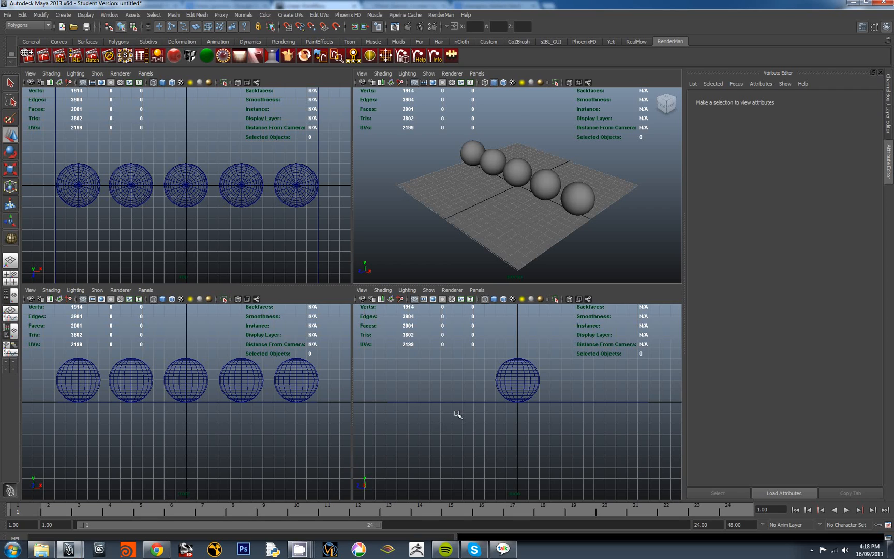
Show the RenderMan menu's rendering commands over the five-sphere scene.
click(441, 15)
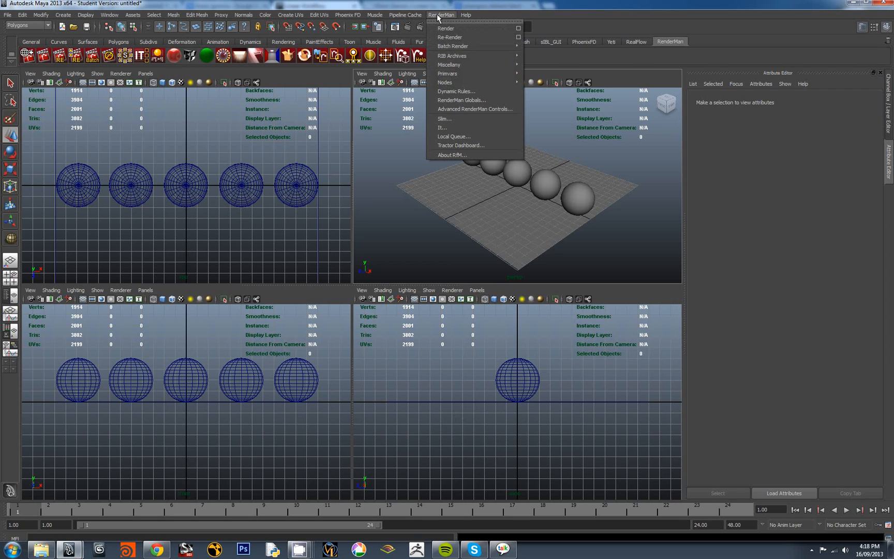
mouse_move(450, 18)
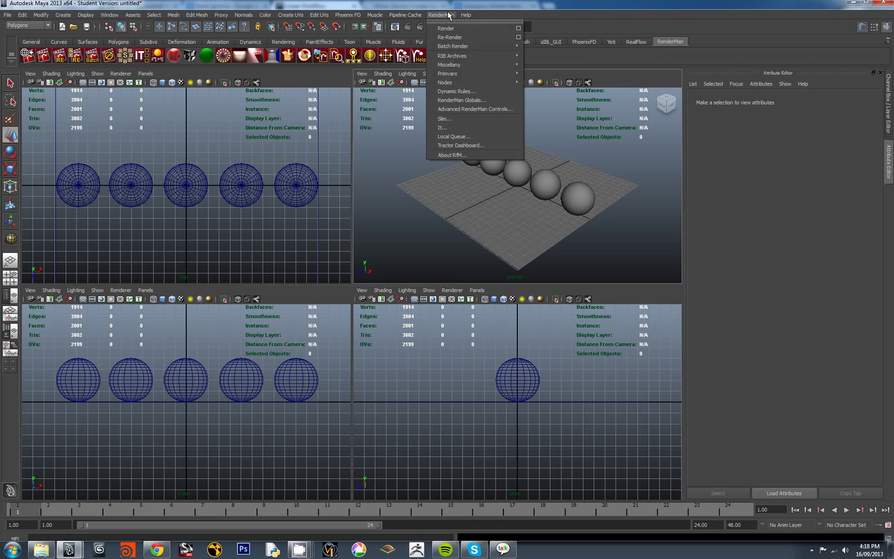
mouse_move(483, 37)
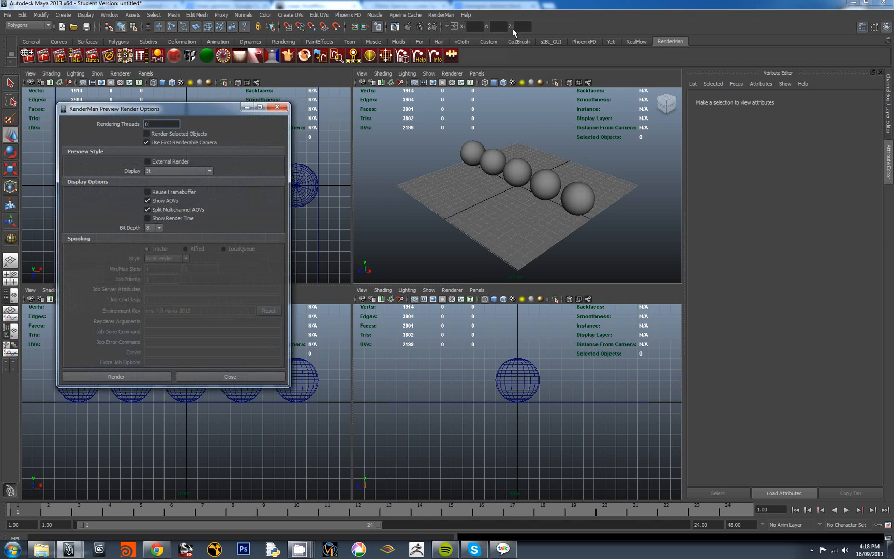
Set the RenderMan preview Display from 'it' to Render View.
click(209, 171)
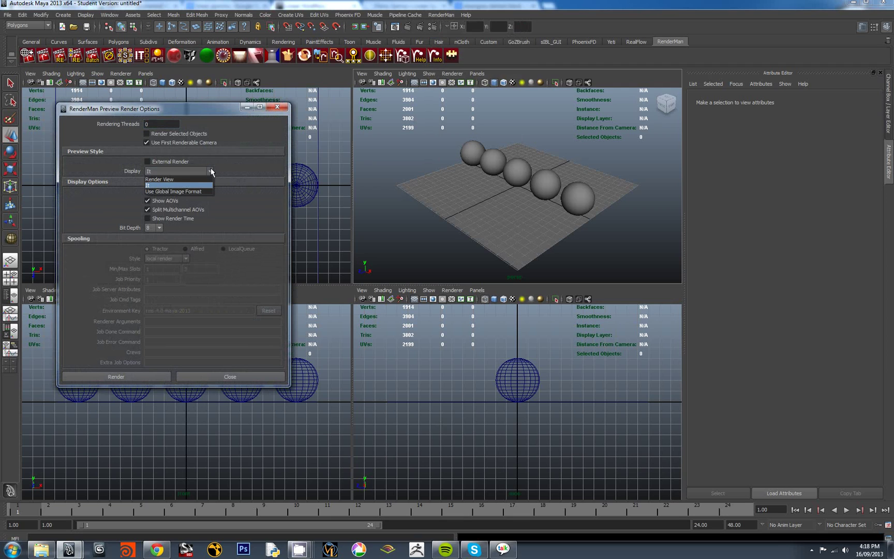
mouse_move(159, 180)
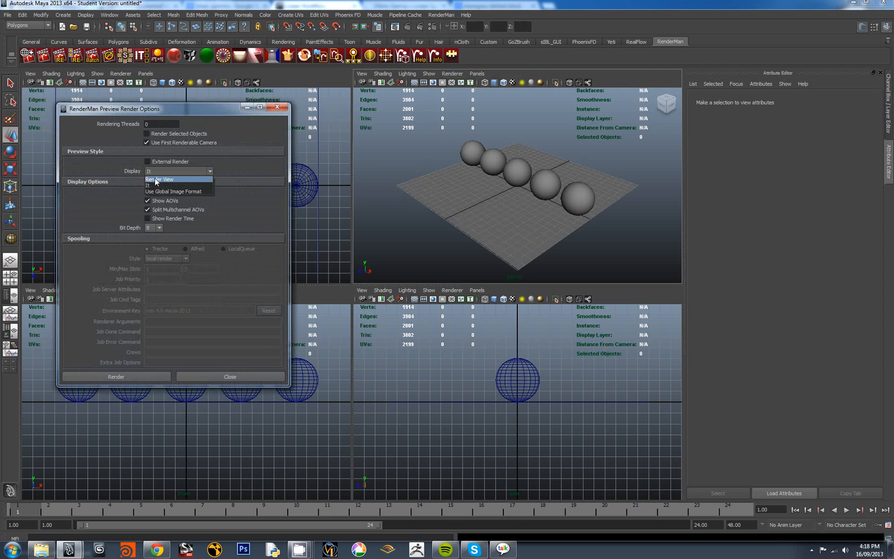
mouse_move(149, 188)
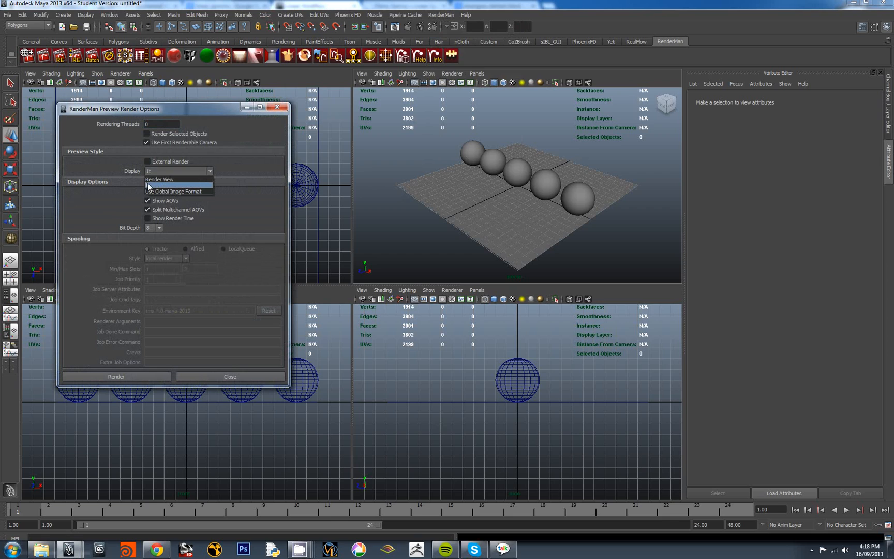
click(159, 179)
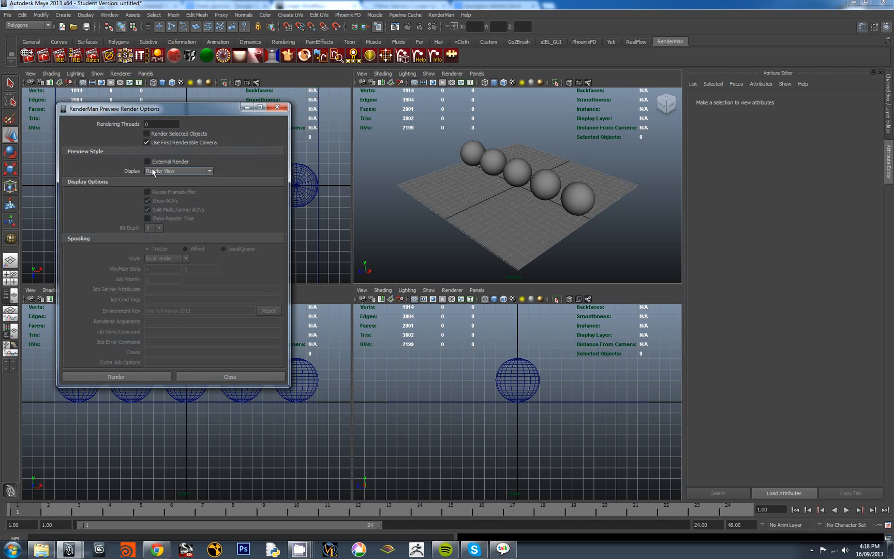
mouse_move(186, 174)
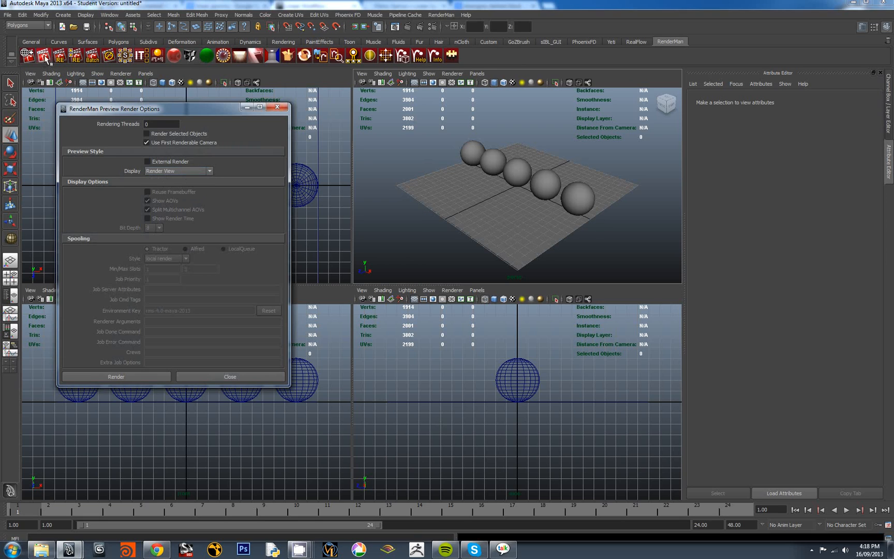
Render a RenderMan preview of the five spheres into the Render View, then return to the article in Chrome.
click(116, 377)
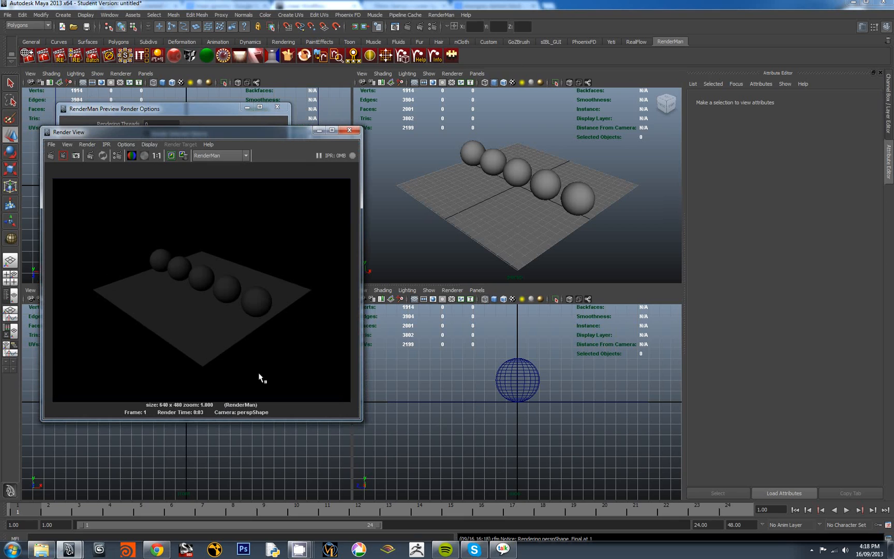
mouse_move(204, 336)
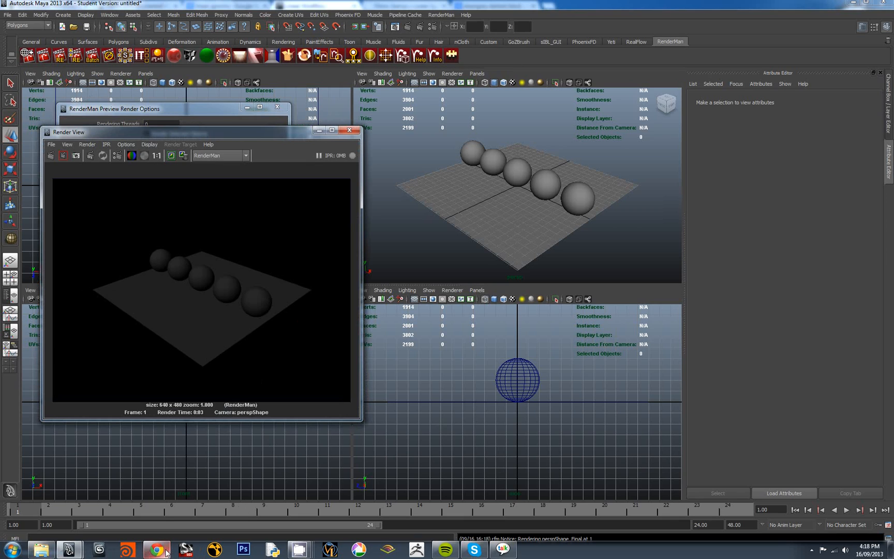
click(154, 549)
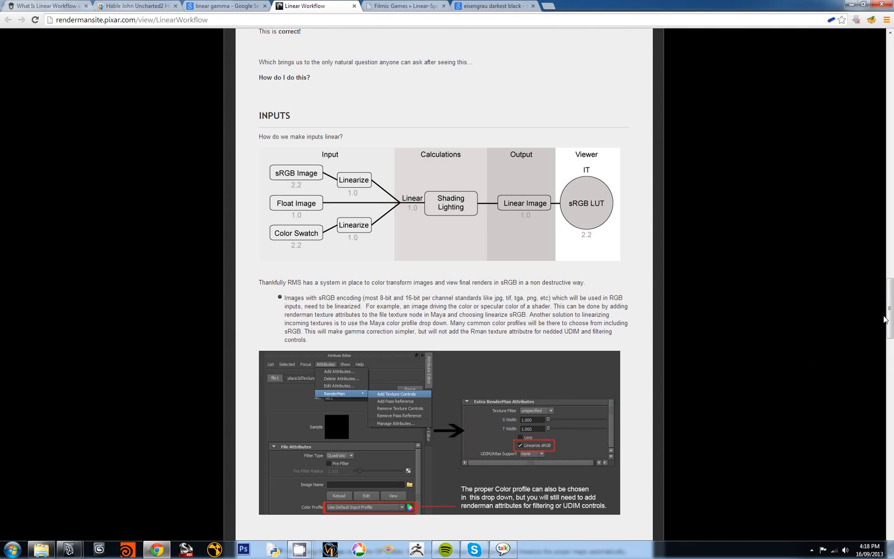
Scroll the Linear Workflow article to its Outputs section on Render View 32-bit display and Linear sRGB profile.
scroll(down, 3)
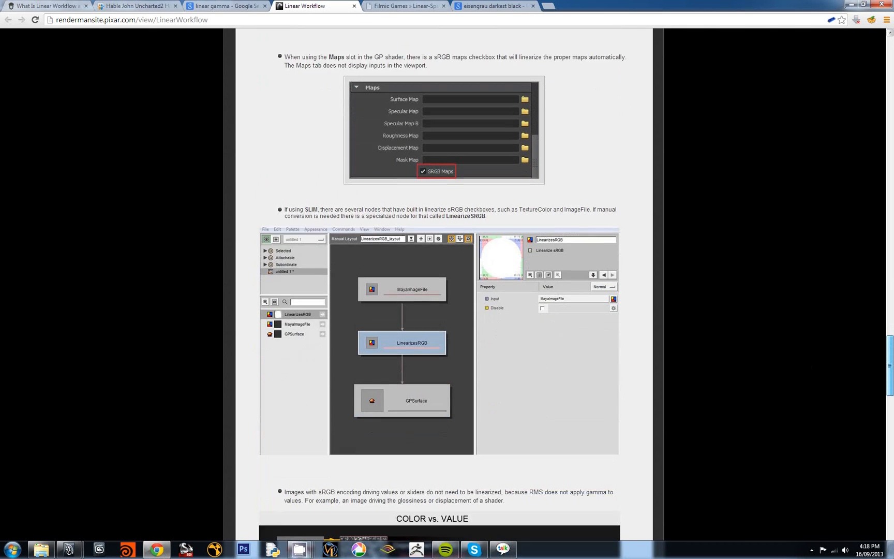
scroll(down, 3)
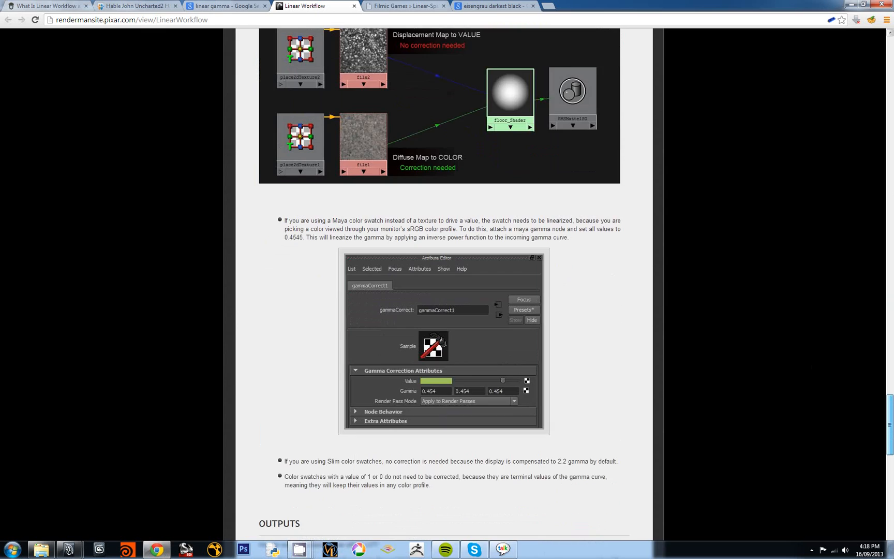
scroll(down, 3)
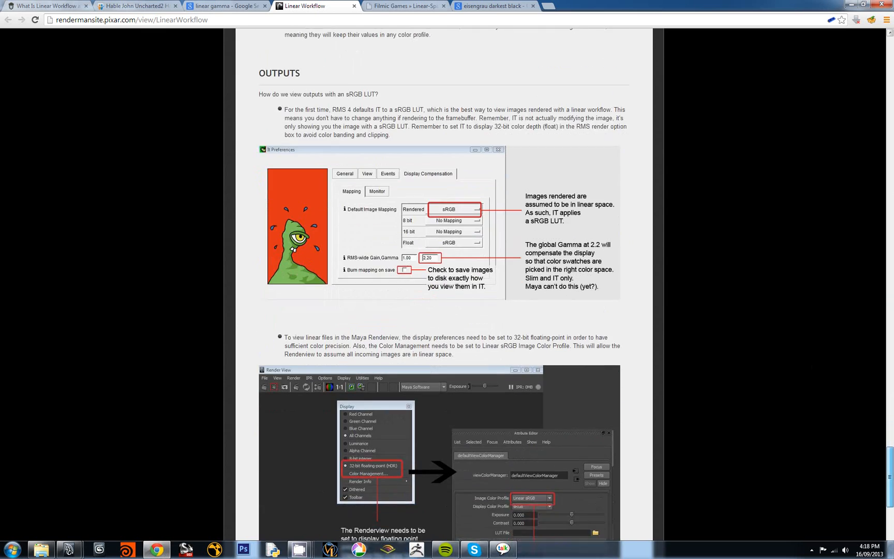
scroll(down, 3)
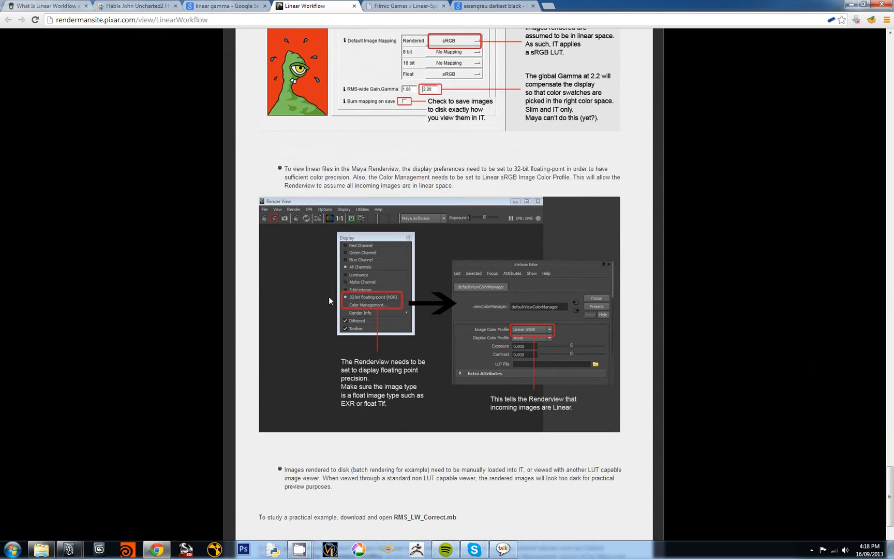
mouse_move(399, 325)
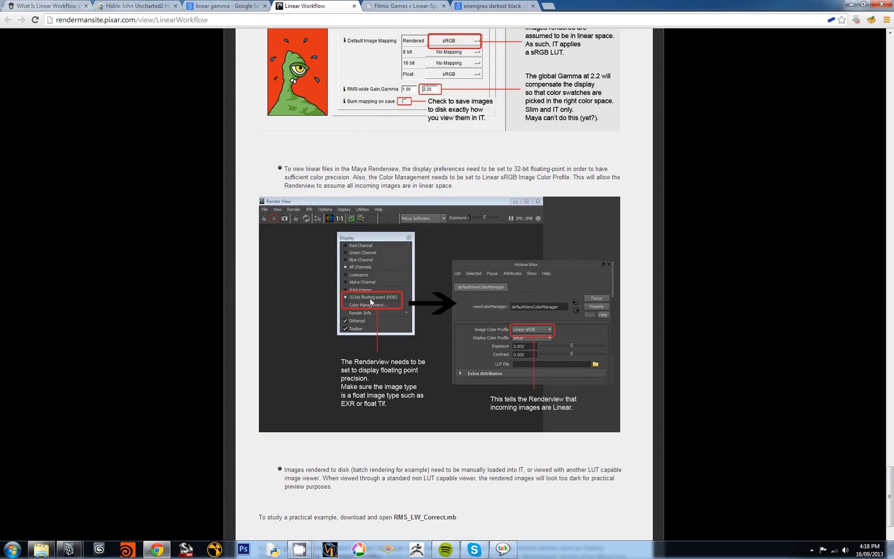
mouse_move(401, 301)
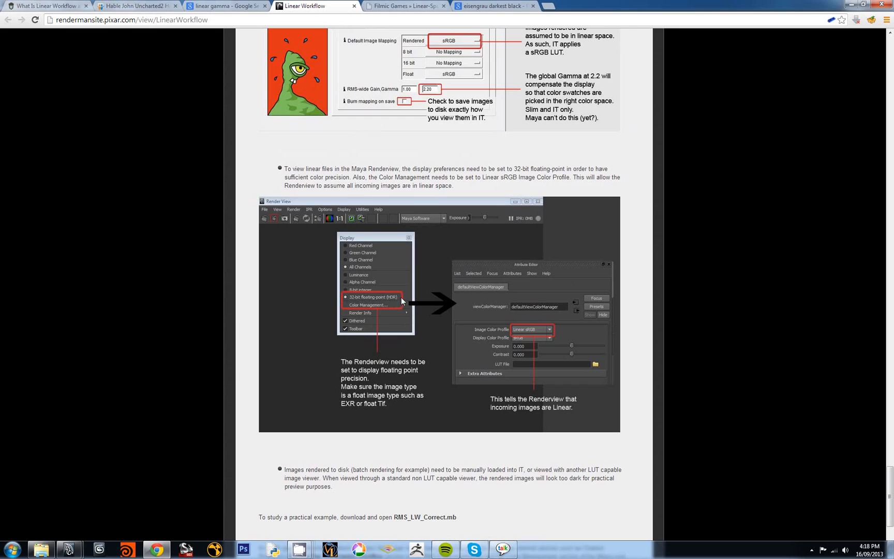
mouse_move(375, 312)
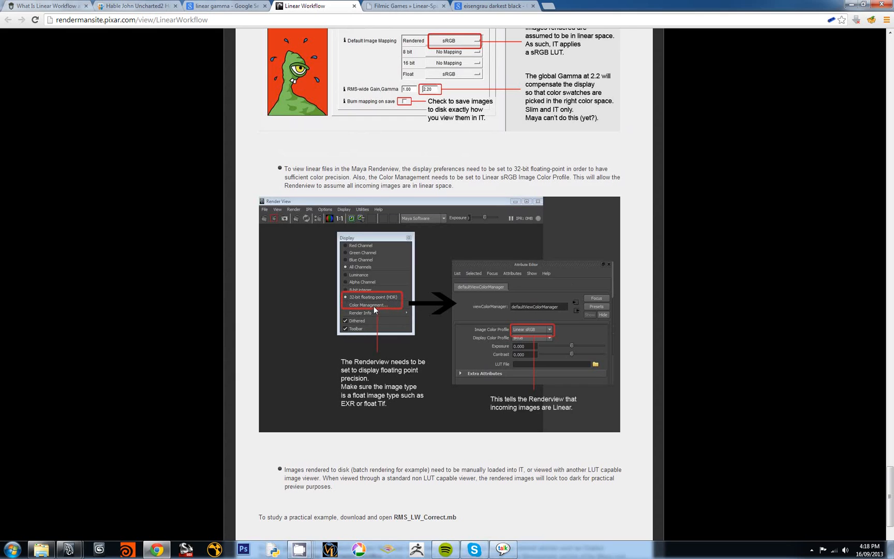
mouse_move(372, 310)
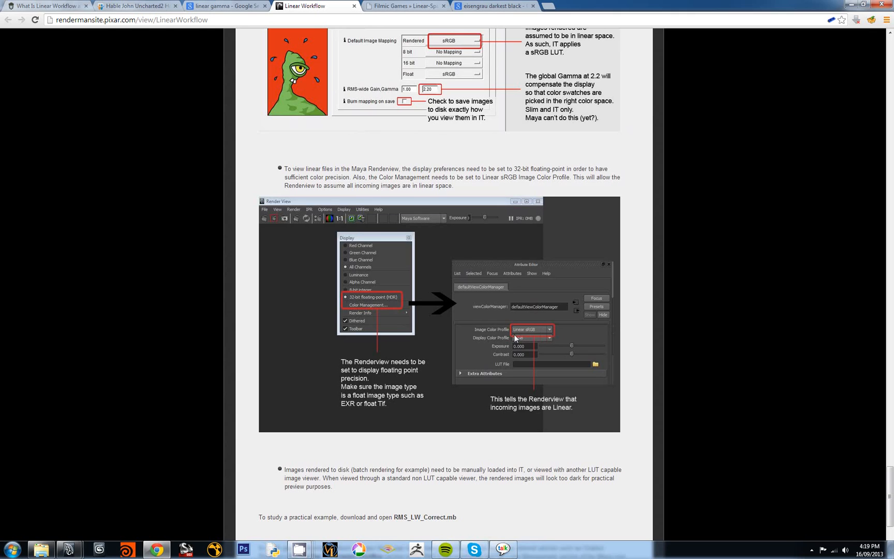
mouse_move(556, 333)
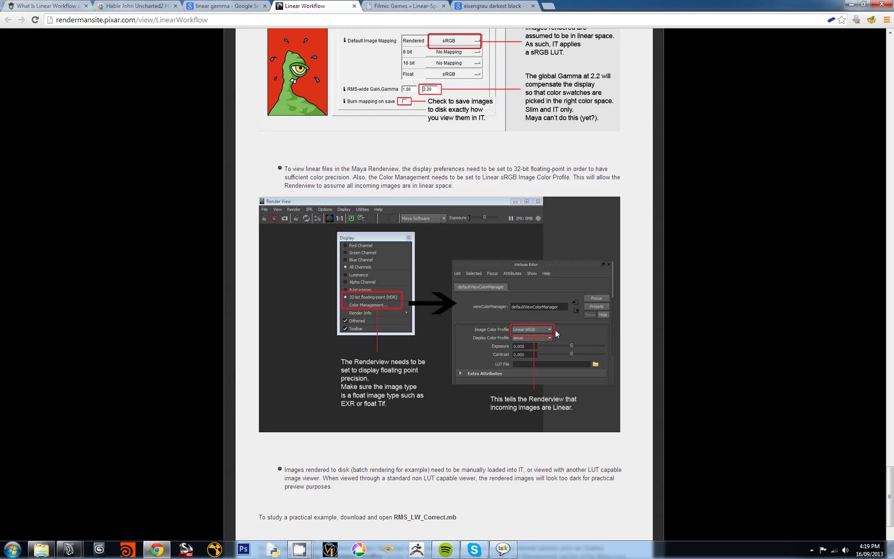
mouse_move(536, 338)
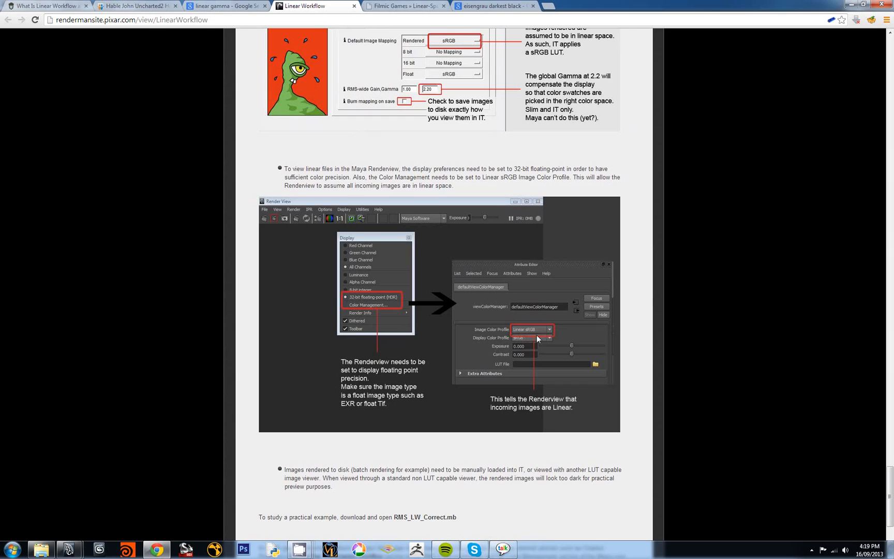
mouse_move(552, 334)
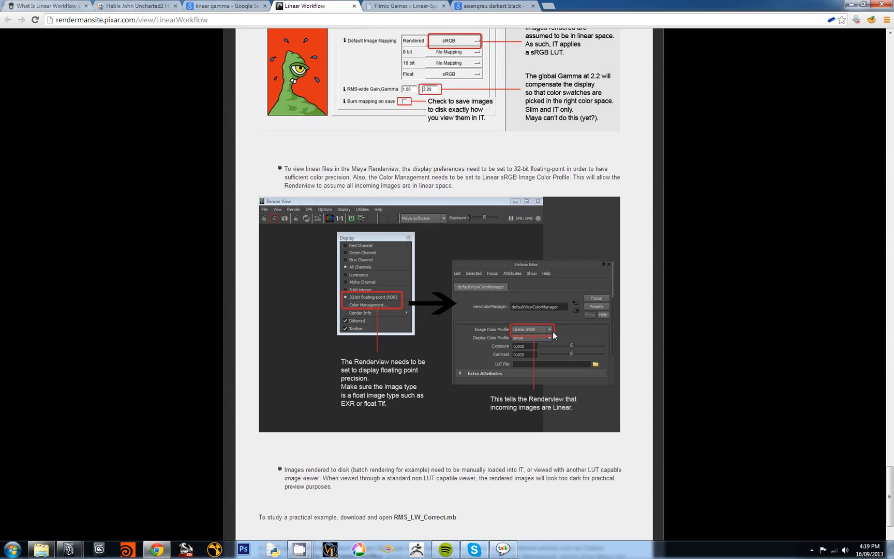
mouse_move(517, 326)
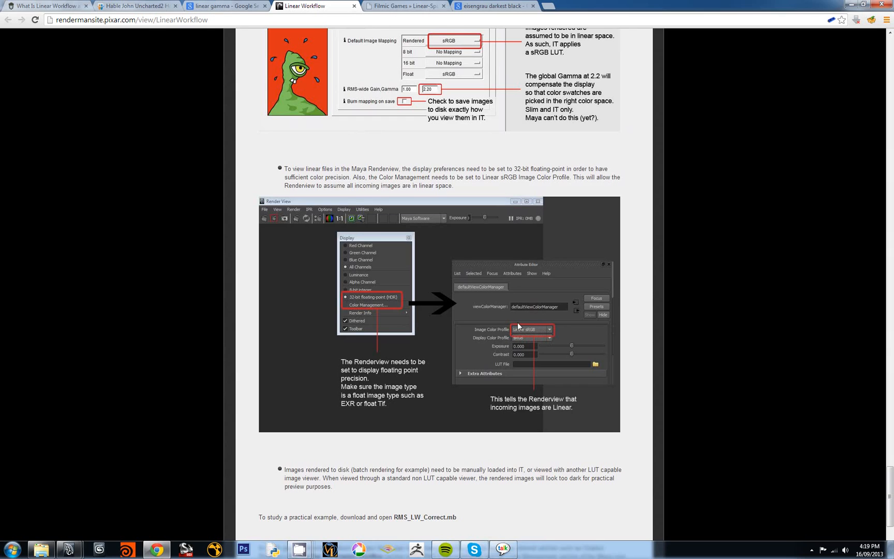
mouse_move(539, 329)
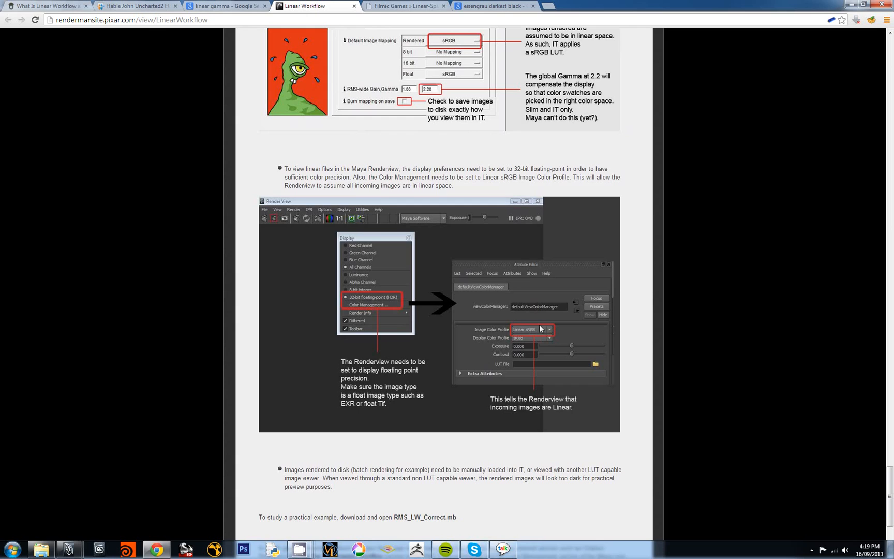
mouse_move(549, 329)
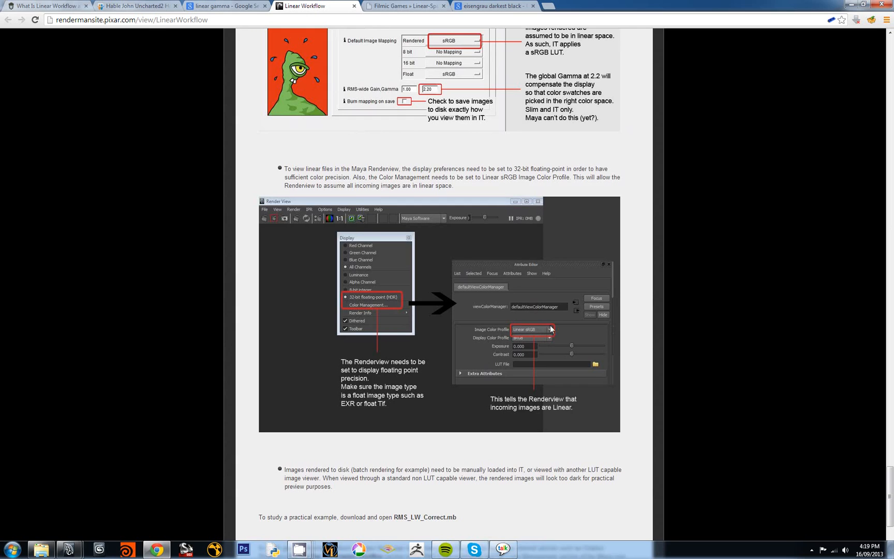
mouse_move(516, 344)
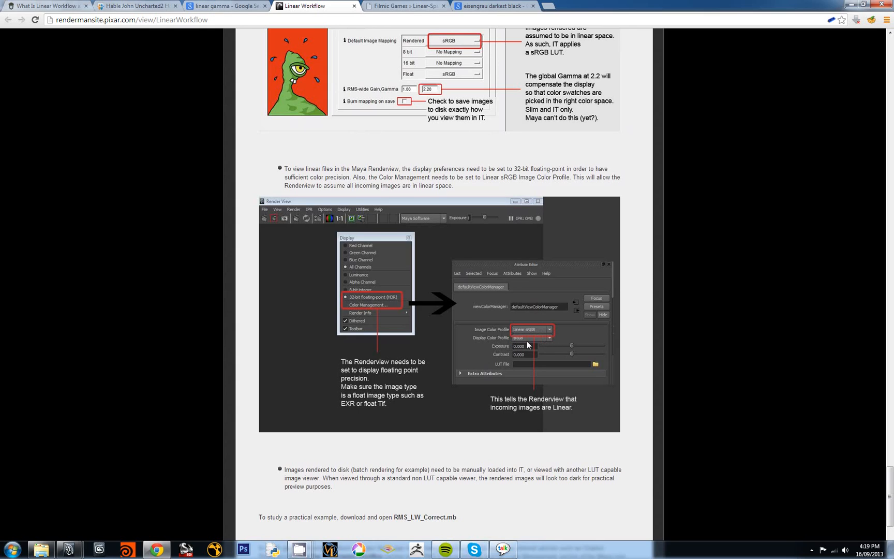
mouse_move(377, 495)
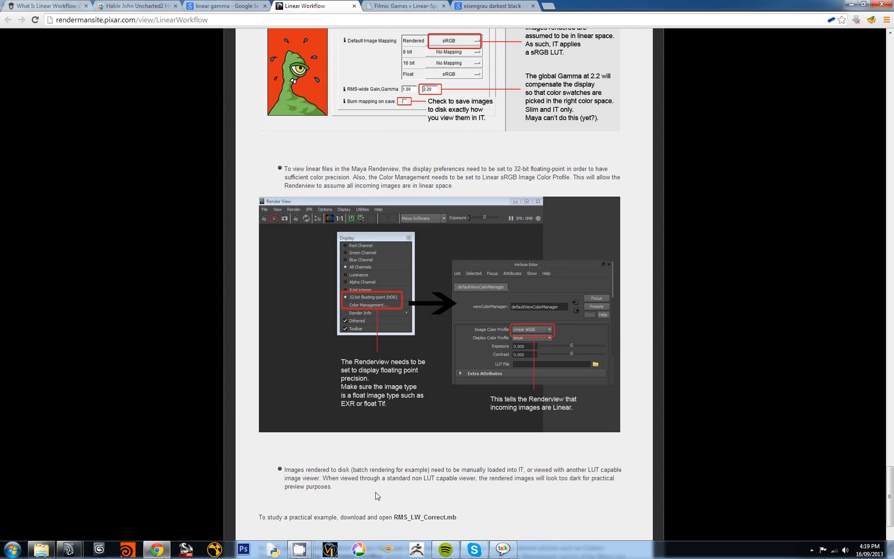
mouse_move(84, 551)
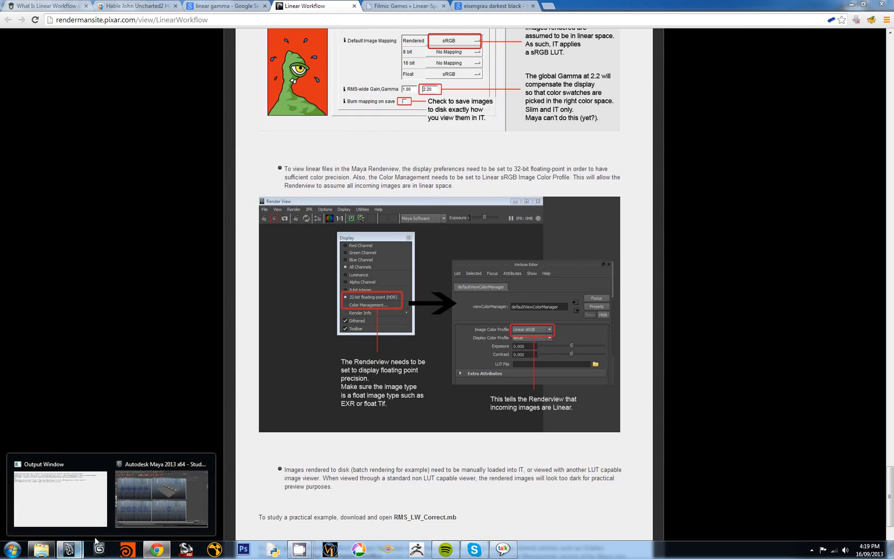
In defaultViewColorManager, set Image Color Profile to Linear sRGB and Display Color Profile to sRGB.
click(161, 498)
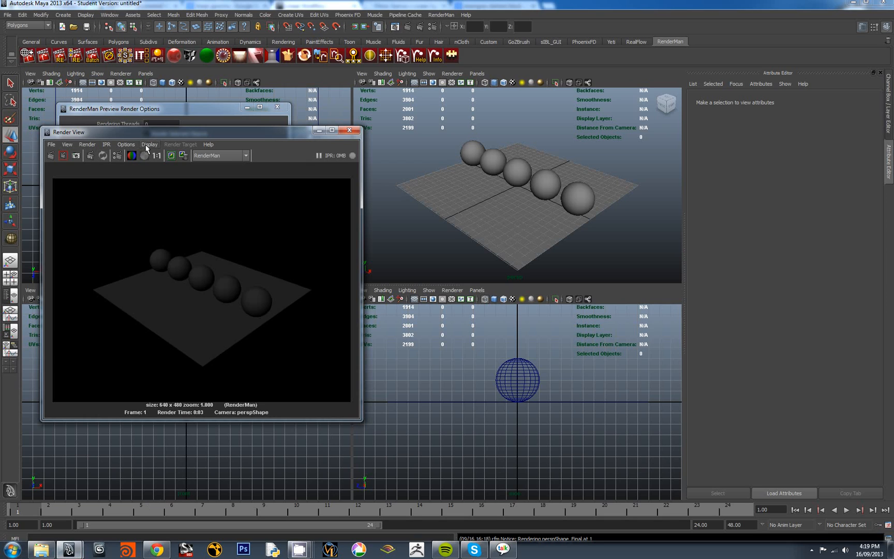
click(149, 144)
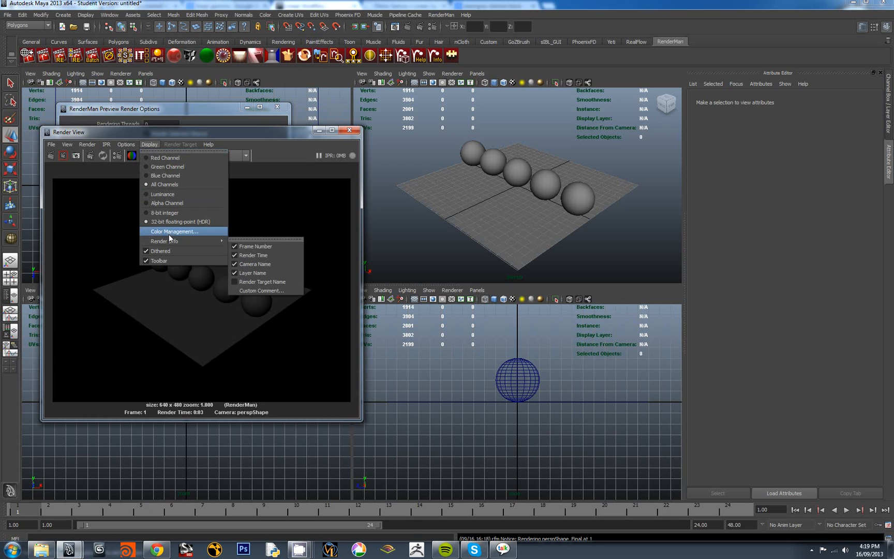
click(174, 231)
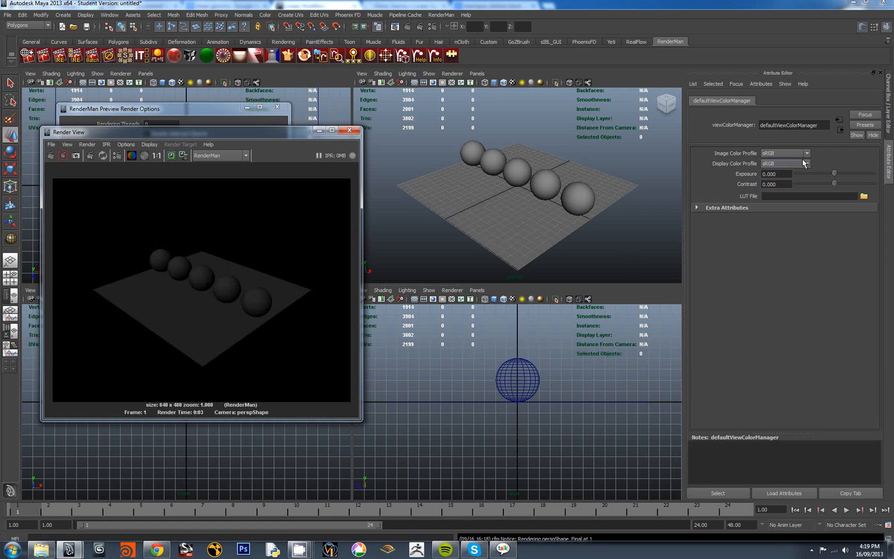
click(804, 153)
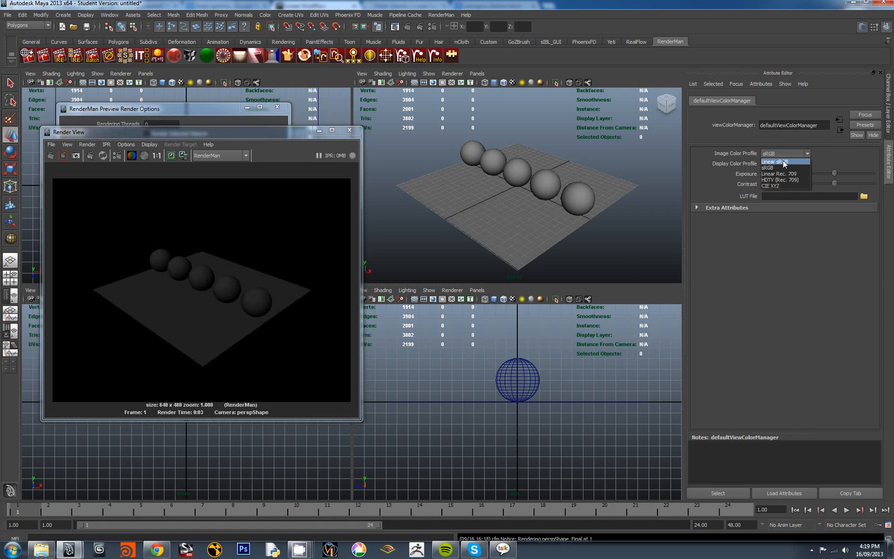
click(775, 161)
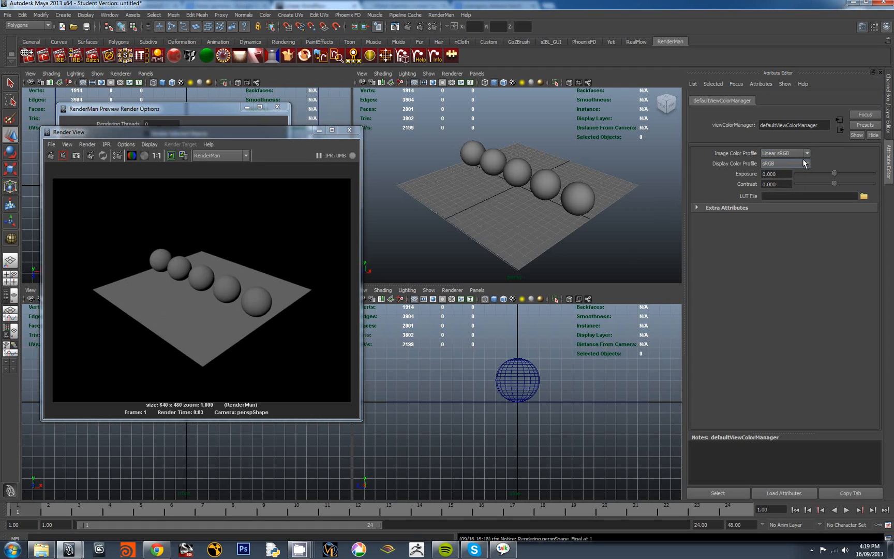
click(804, 163)
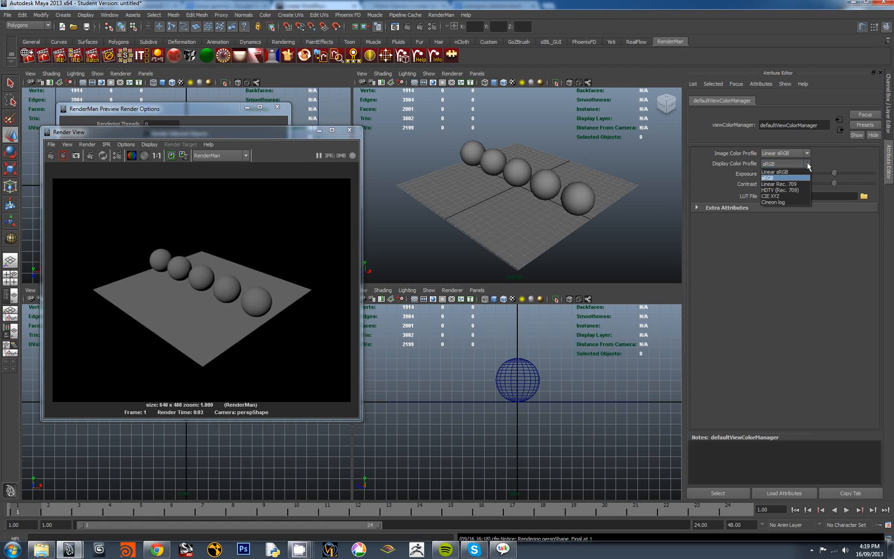
click(786, 177)
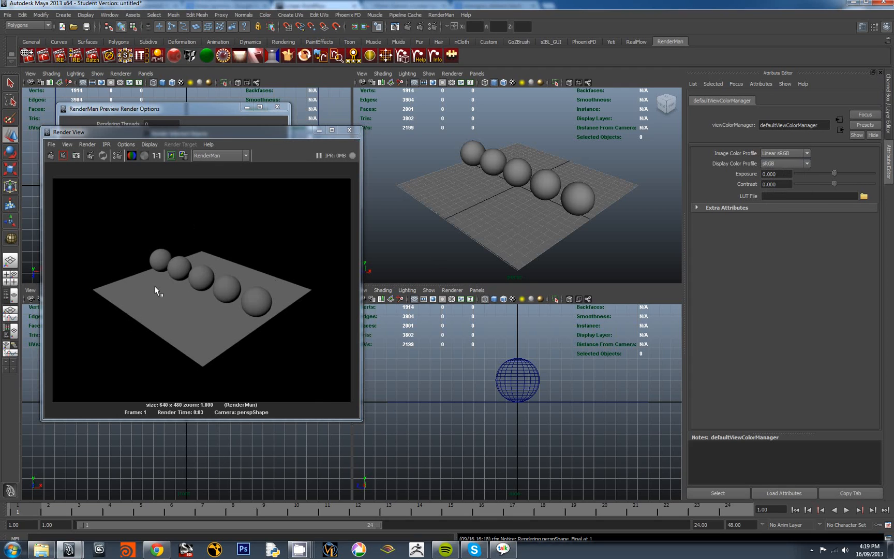
mouse_move(283, 351)
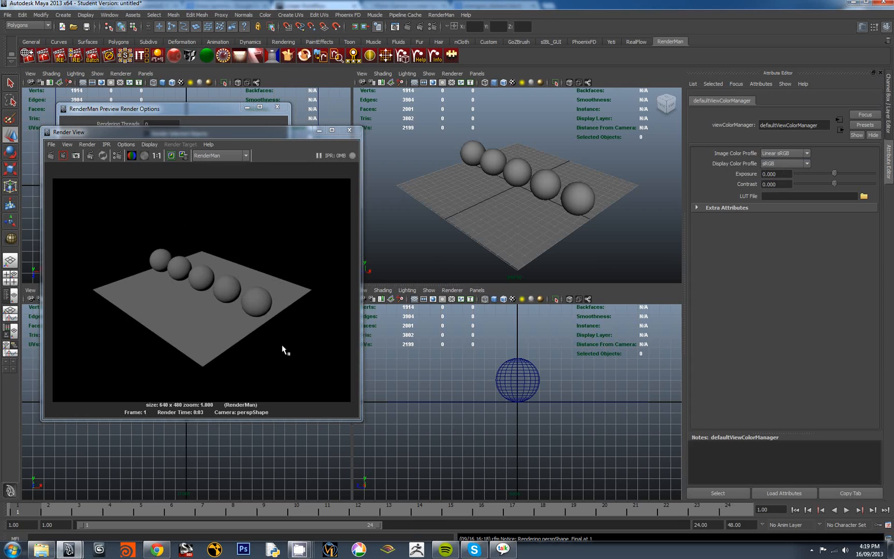
mouse_move(242, 275)
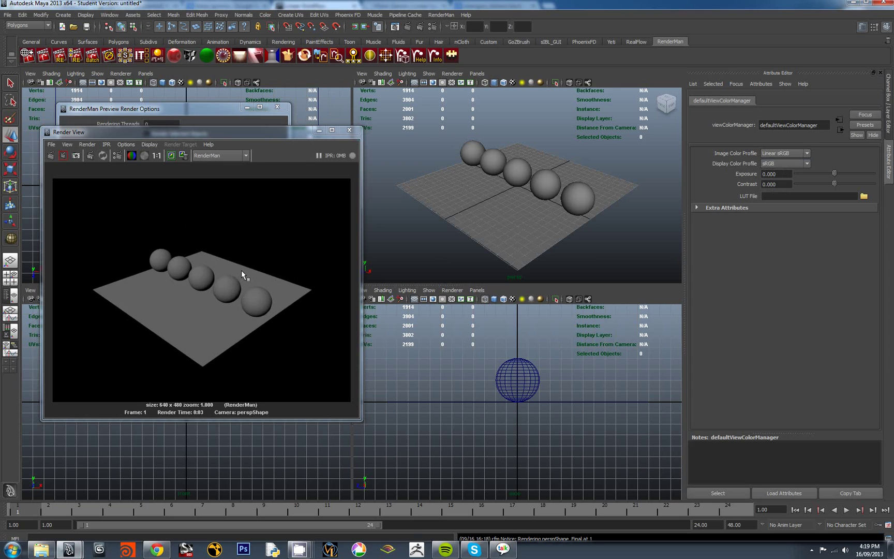
mouse_move(251, 281)
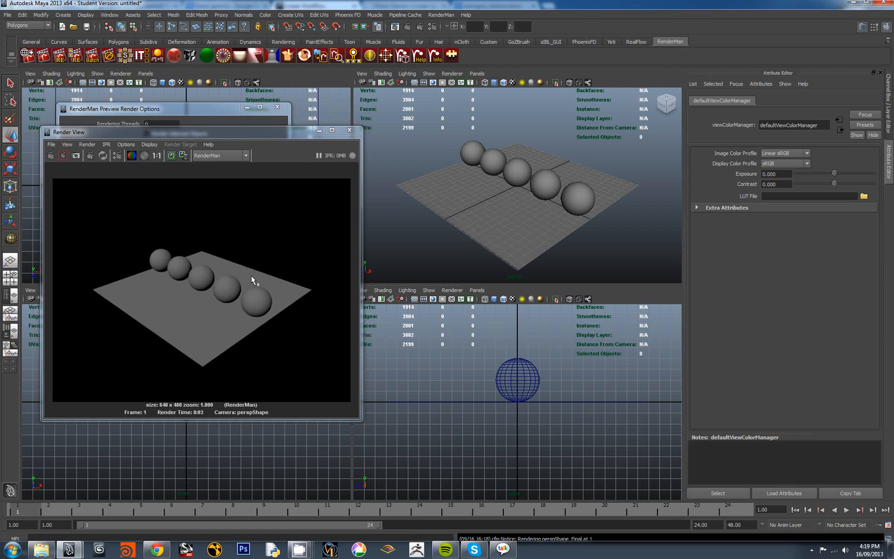
mouse_move(441, 14)
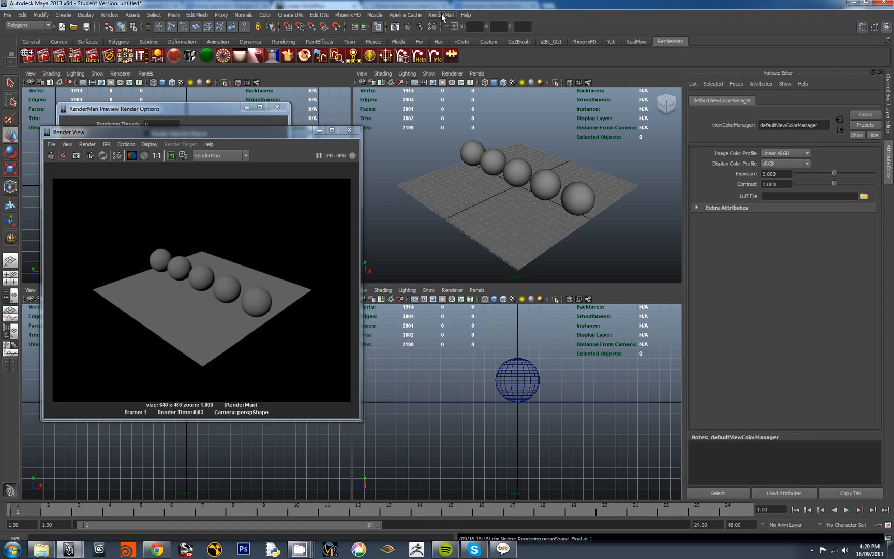
Set the RenderMan preview Display target to 'it' and render the sphere row there.
click(485, 216)
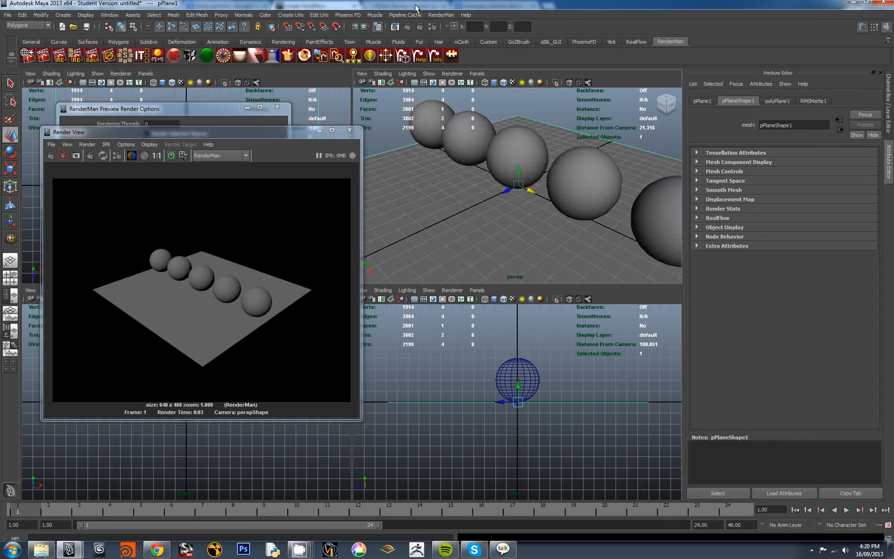
click(441, 14)
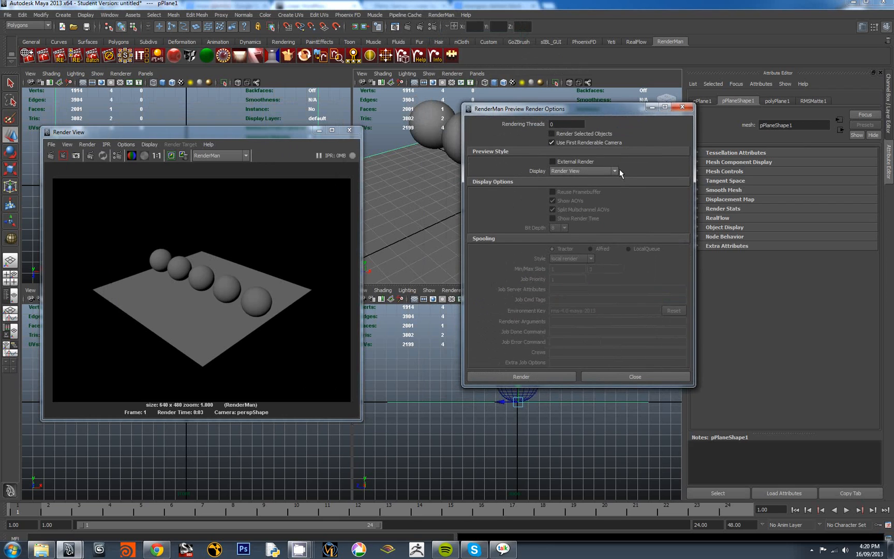
click(615, 171)
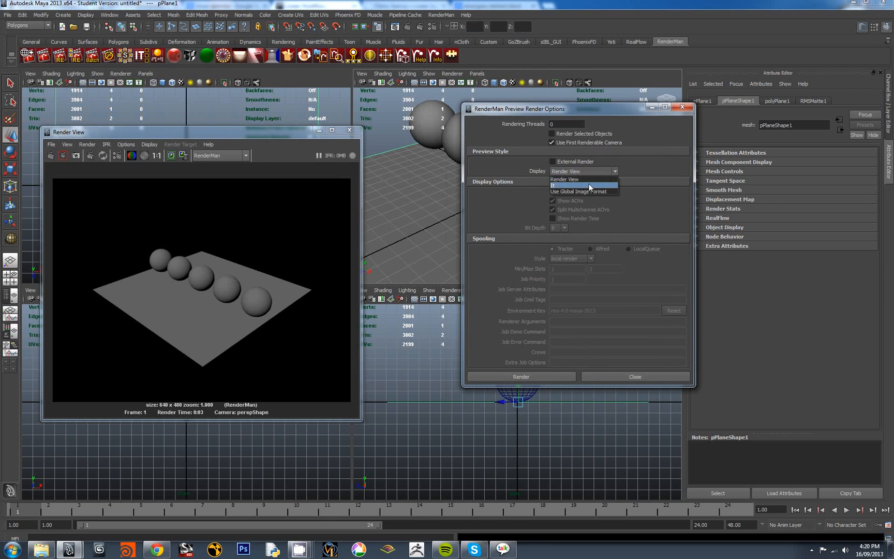
click(575, 185)
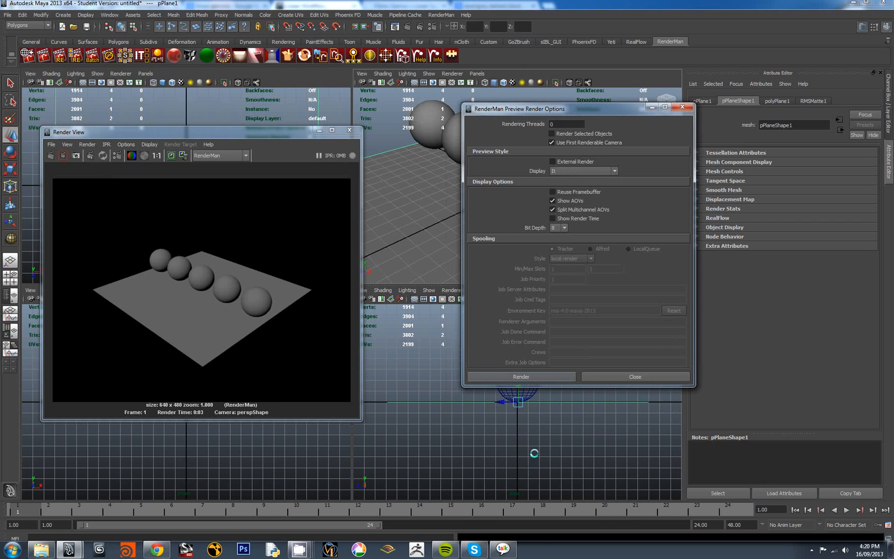
click(519, 377)
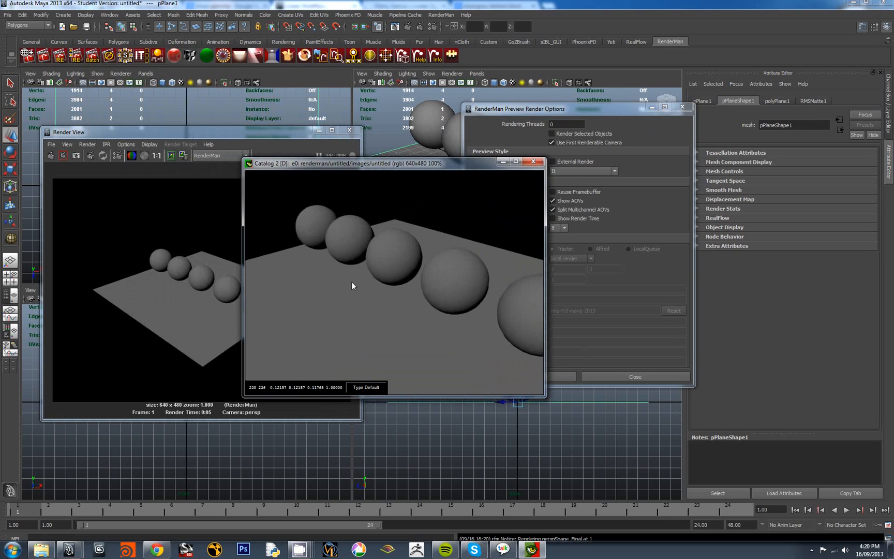
mouse_move(291, 309)
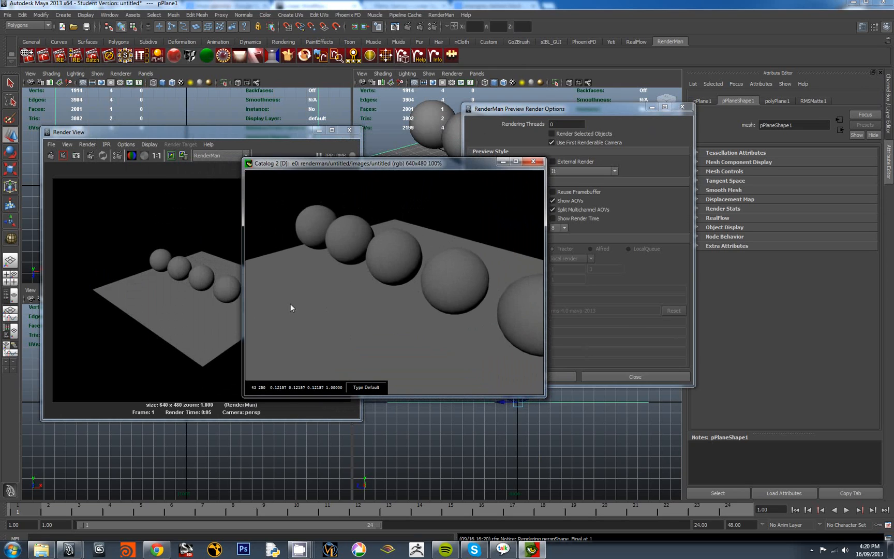
mouse_move(163, 314)
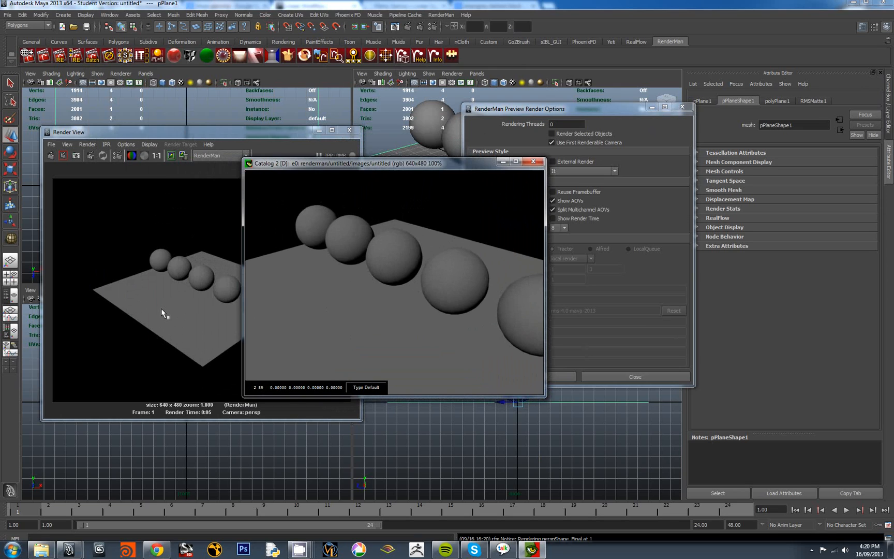
mouse_move(345, 292)
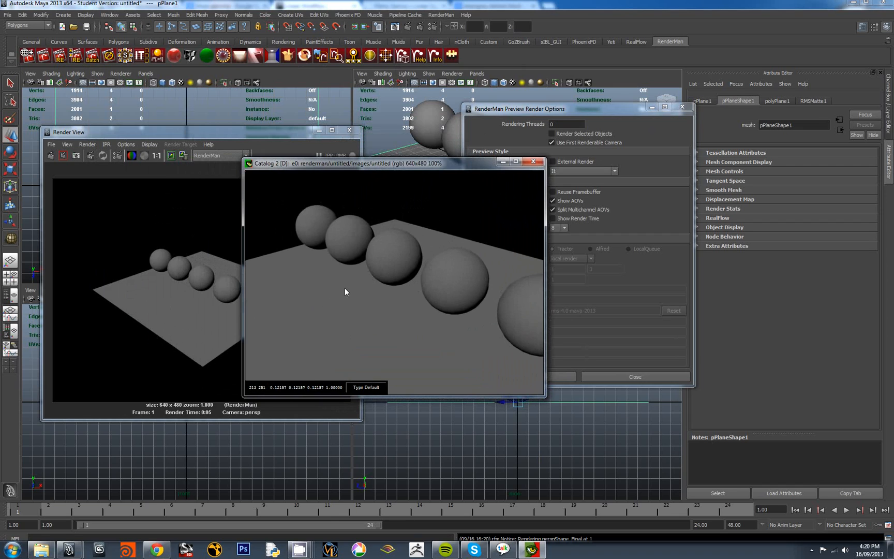
mouse_move(352, 291)
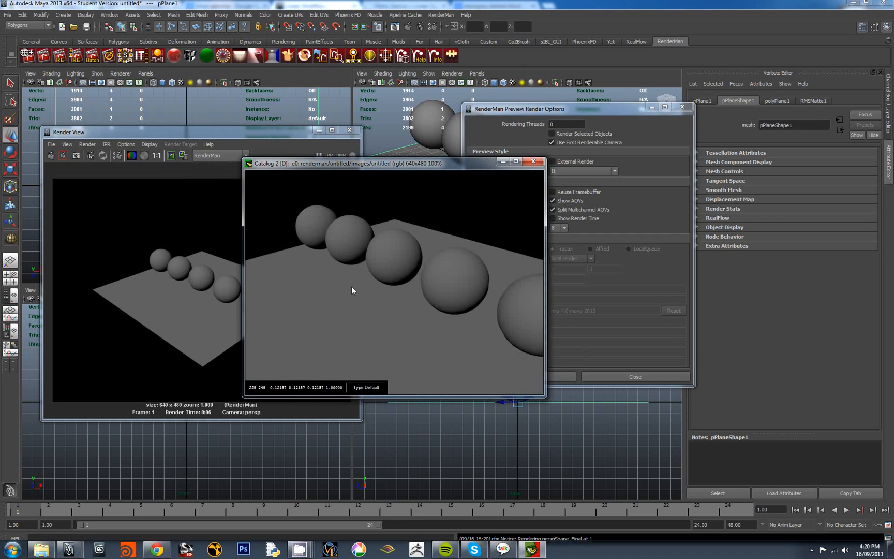
Show the it viewer Preferences on the Display Compensation settings with sRGB mapping.
right_click(367, 297)
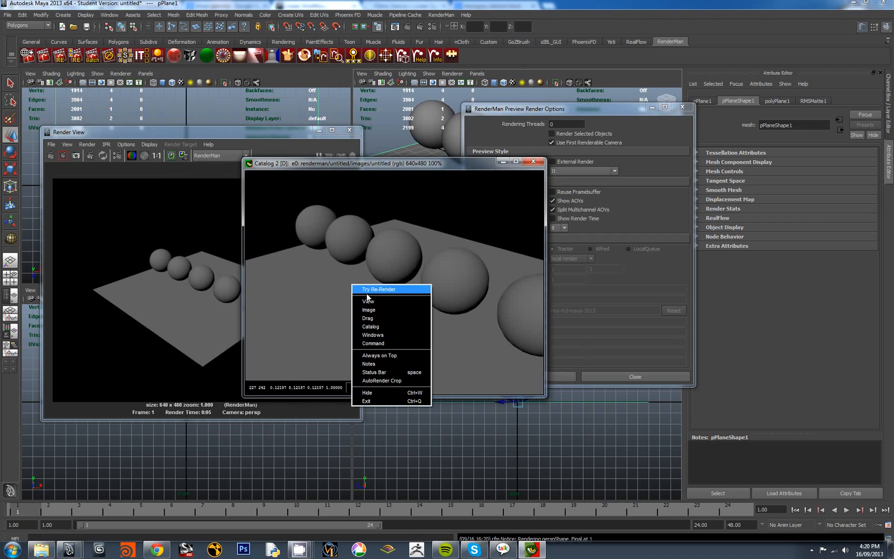
mouse_move(373, 334)
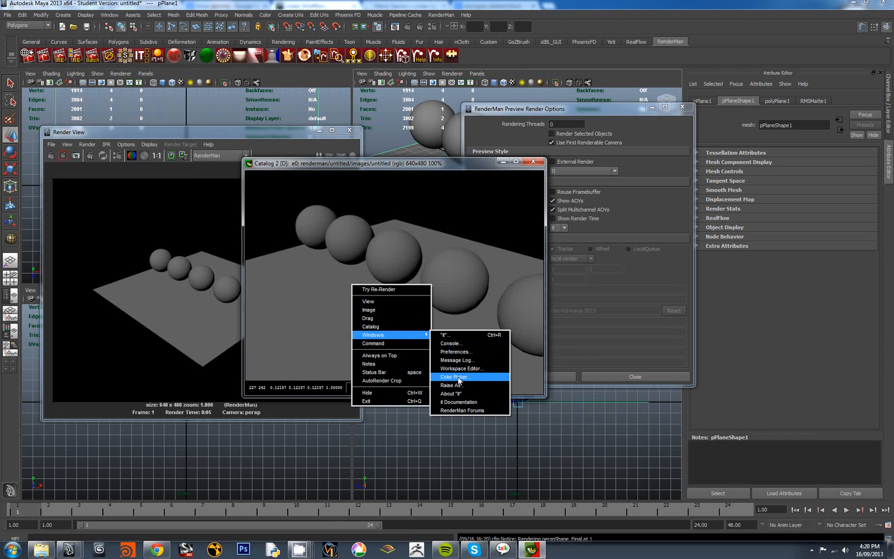
mouse_move(459, 377)
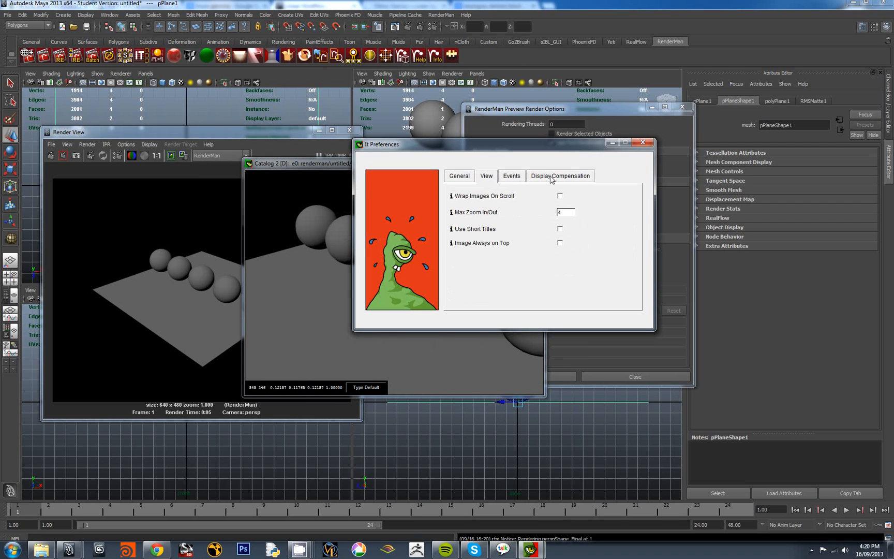
click(561, 176)
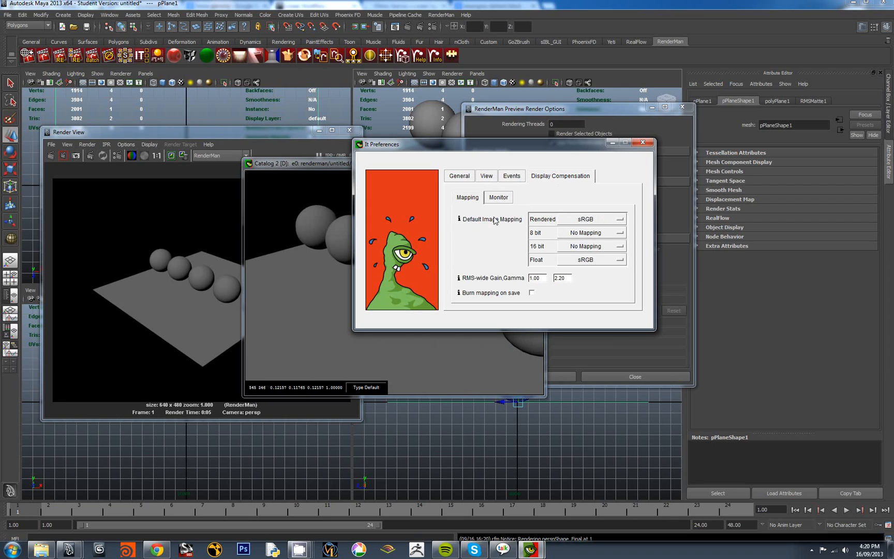
mouse_move(501, 224)
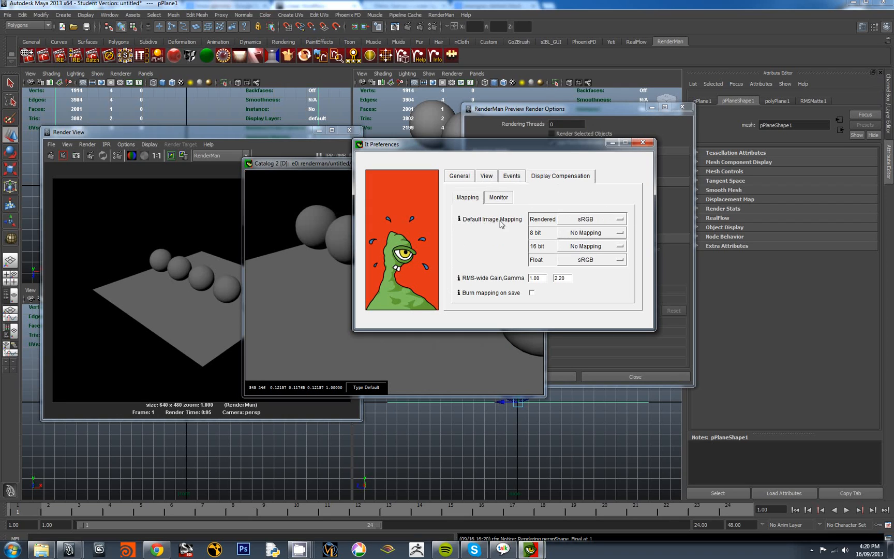
mouse_move(590, 231)
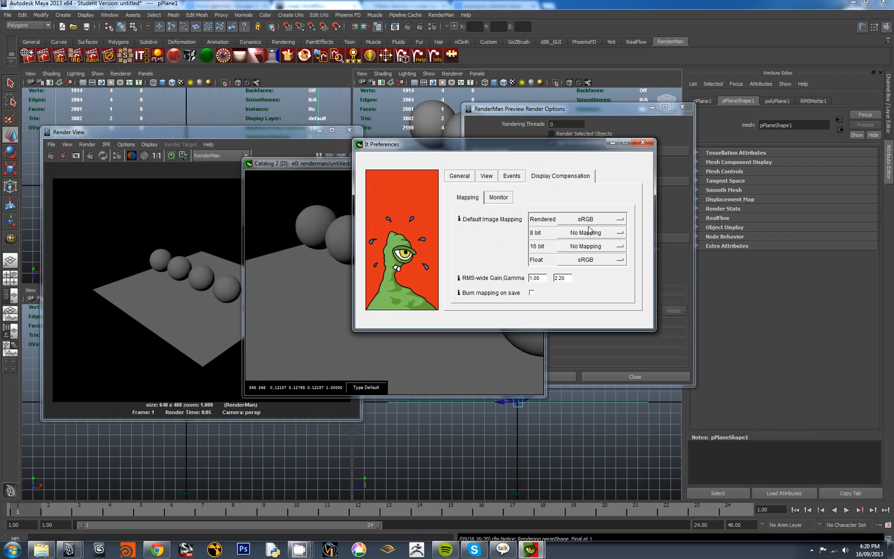
mouse_move(568, 225)
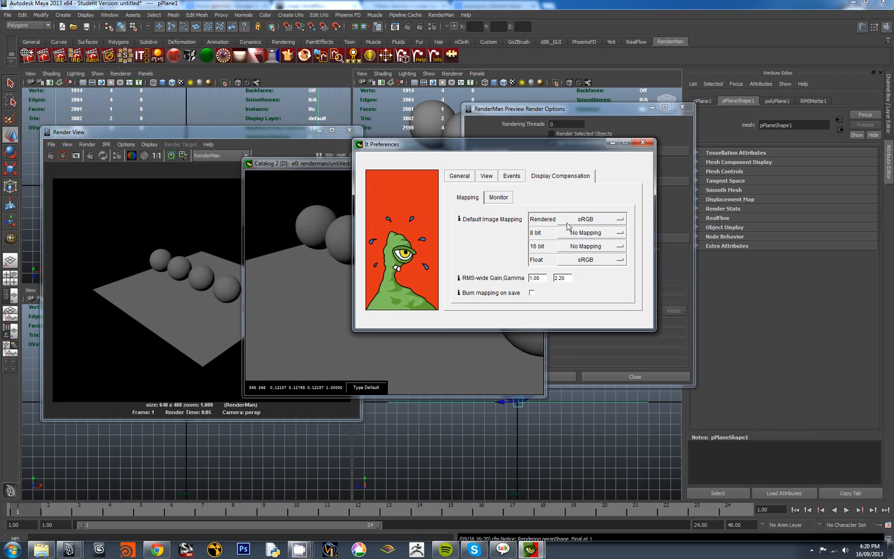
mouse_move(328, 226)
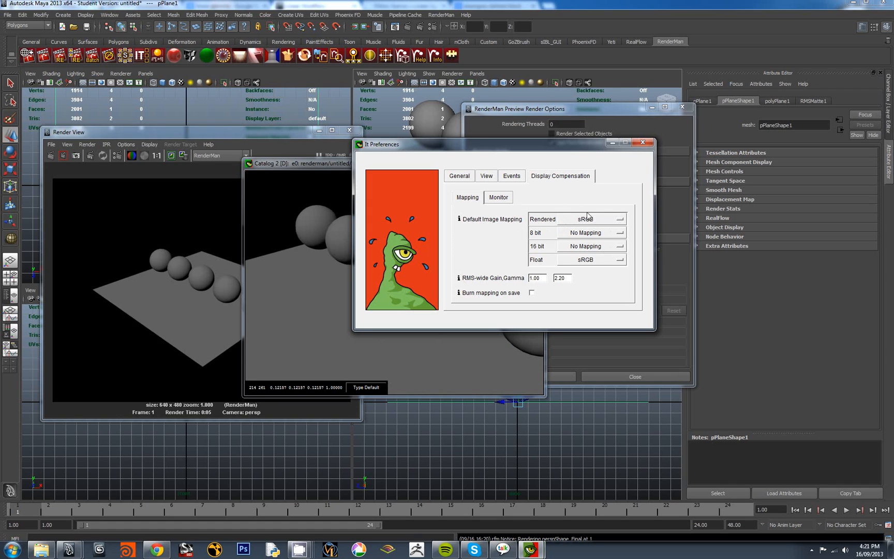
mouse_move(484, 188)
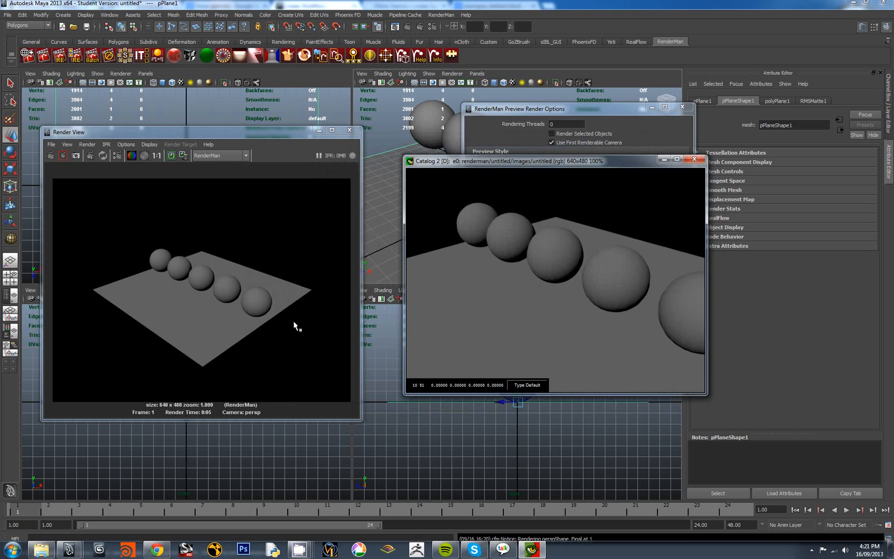
mouse_move(624, 294)
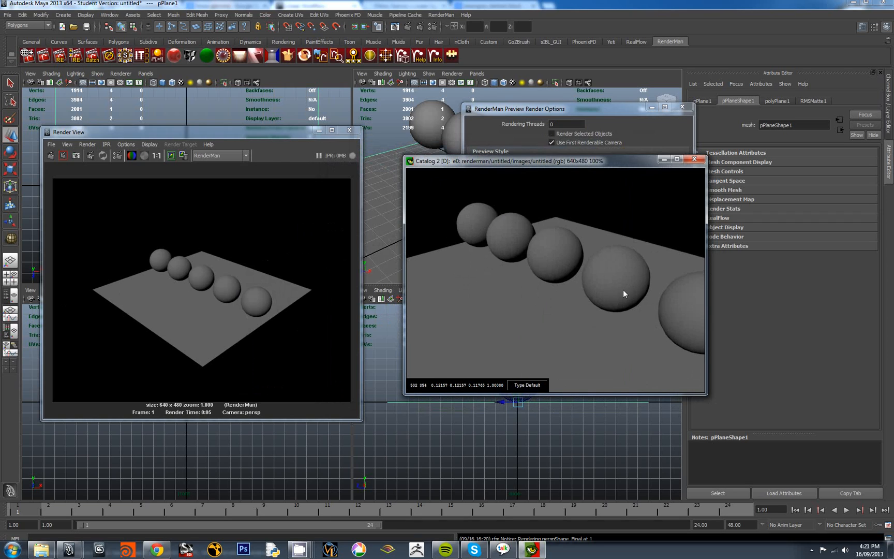
mouse_move(638, 277)
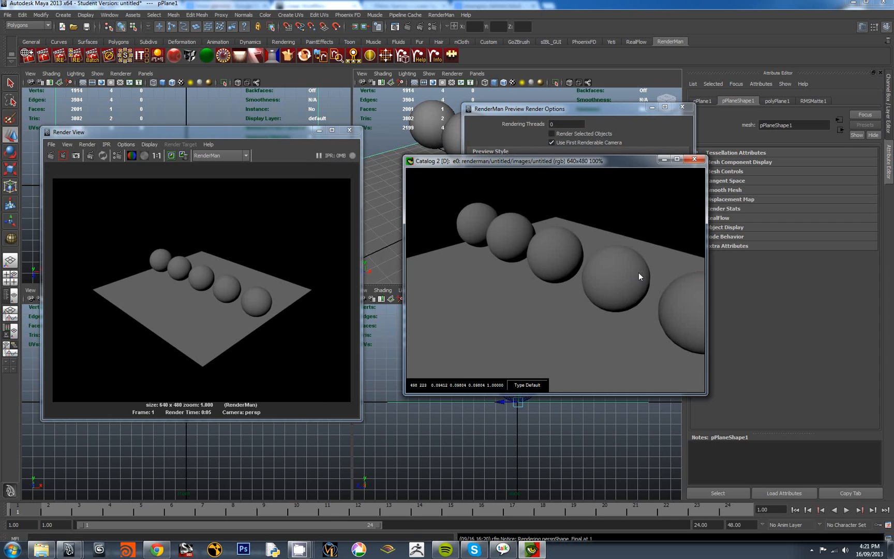
mouse_move(632, 310)
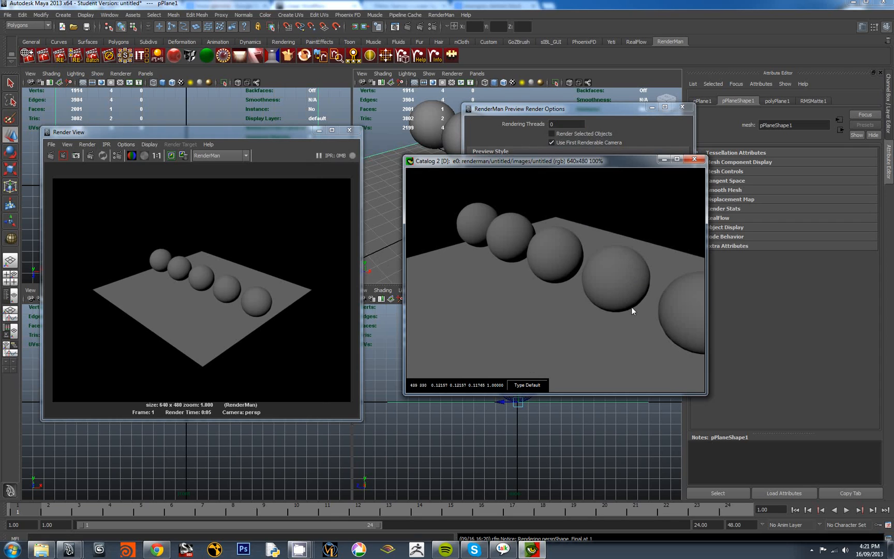
mouse_move(242, 265)
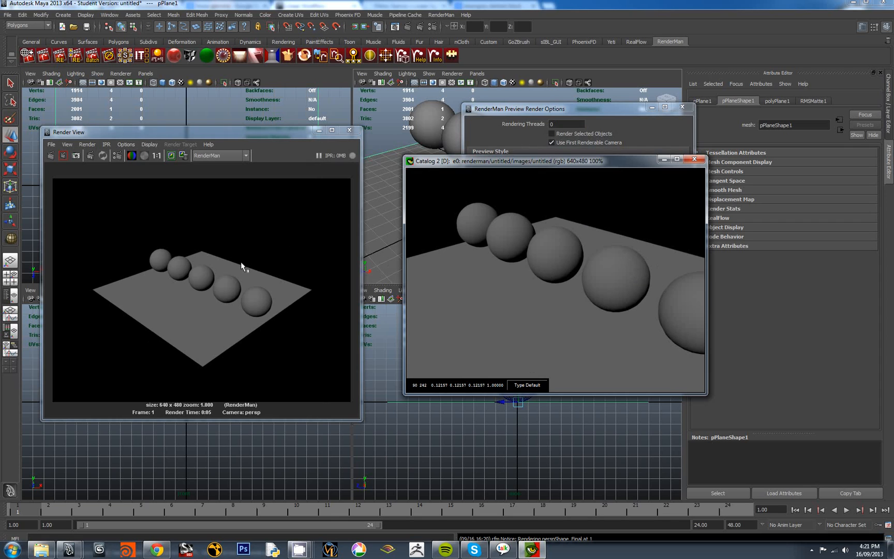
mouse_move(267, 349)
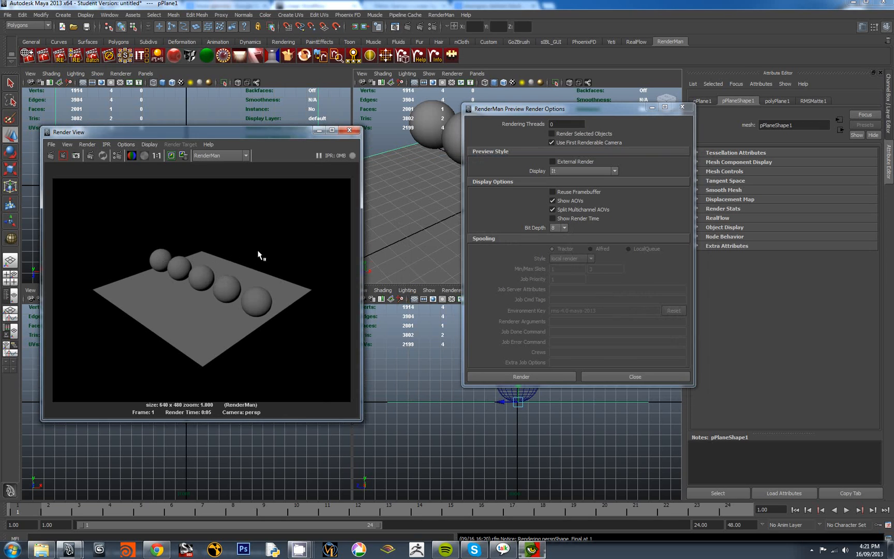
Show Render View Color Management confirming Linear sRGB image profile and sRGB display profile.
click(246, 308)
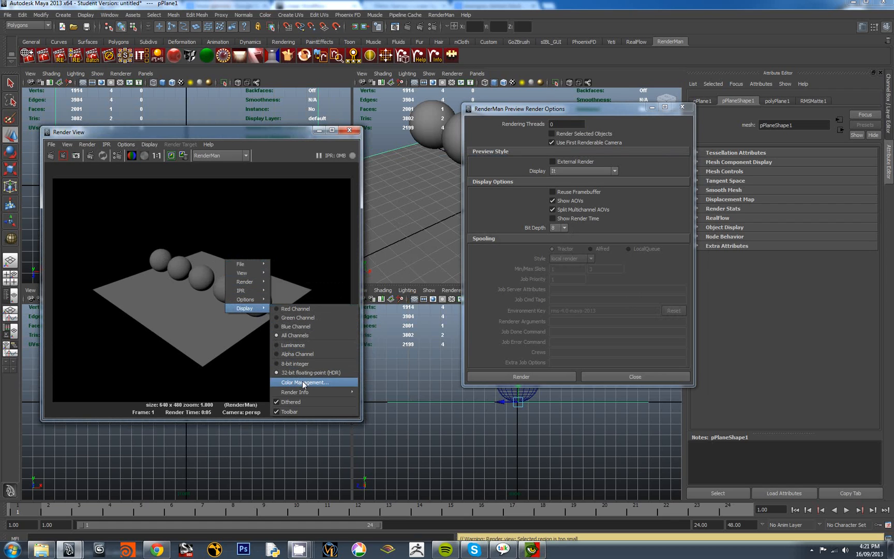
click(304, 382)
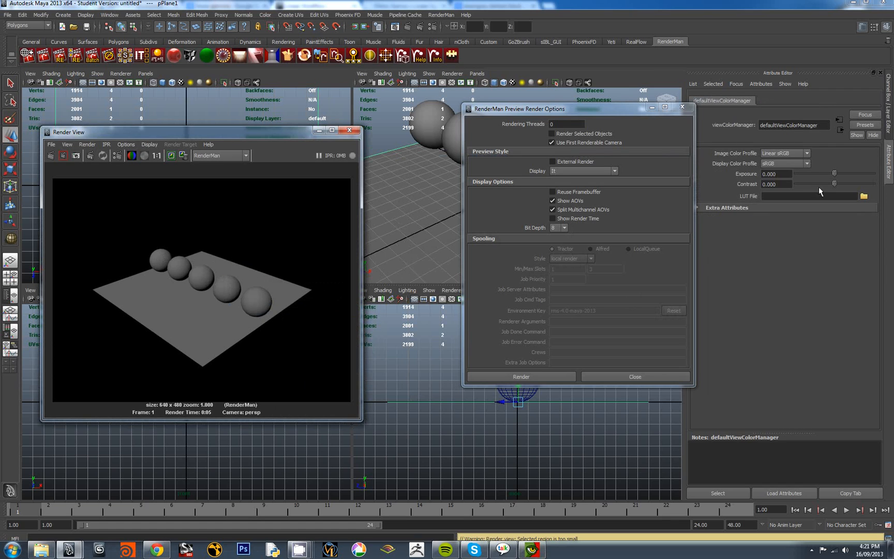